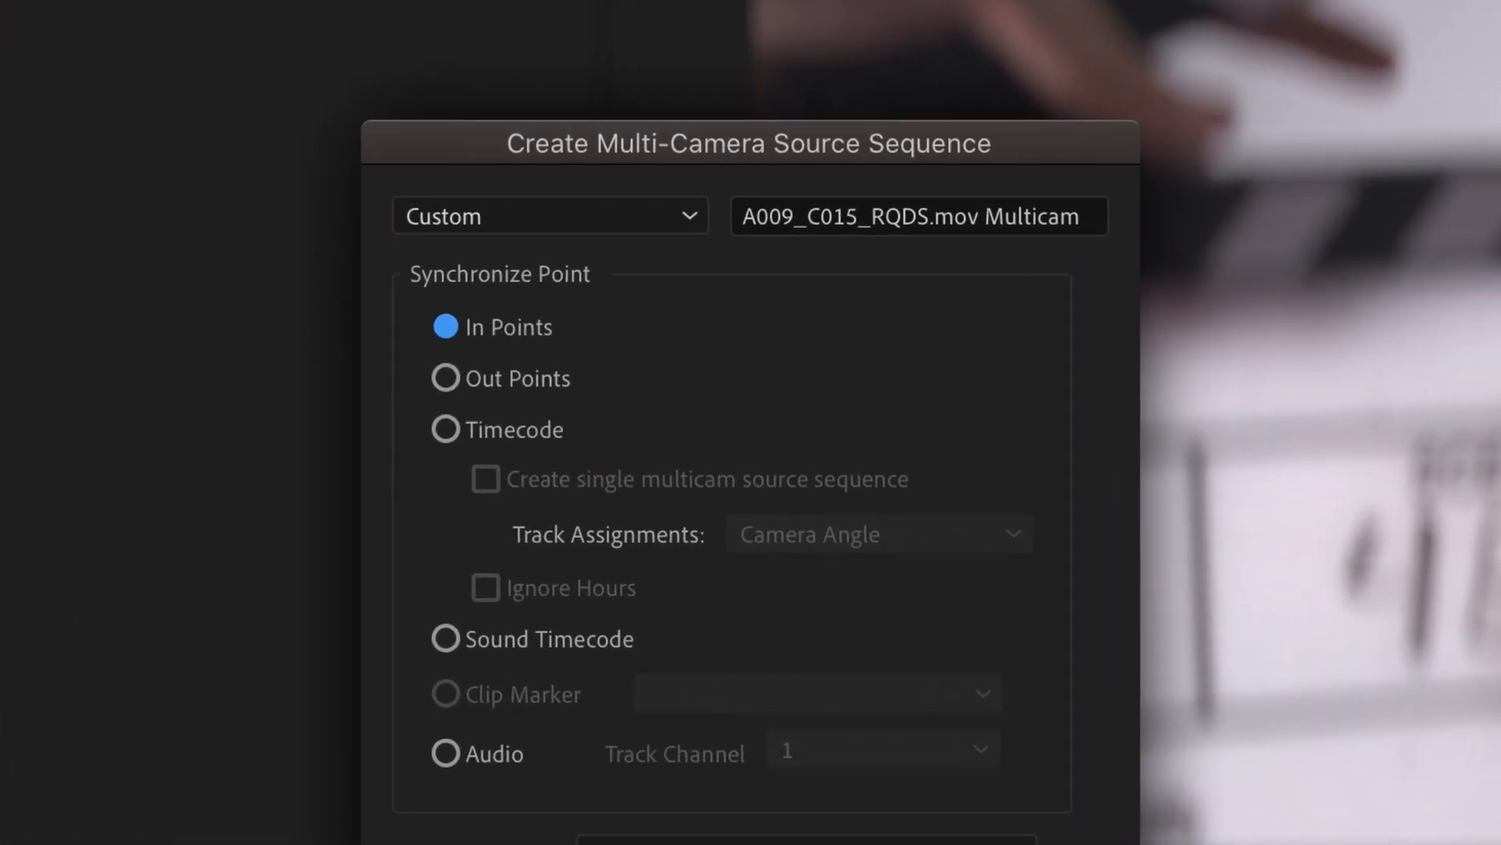
Set Synchronize Point to Timecode, close the multicam dialog, and view the unsynced 4ET02.WAV timeline
{"action": "left_click", "coordinate": [444, 430]}
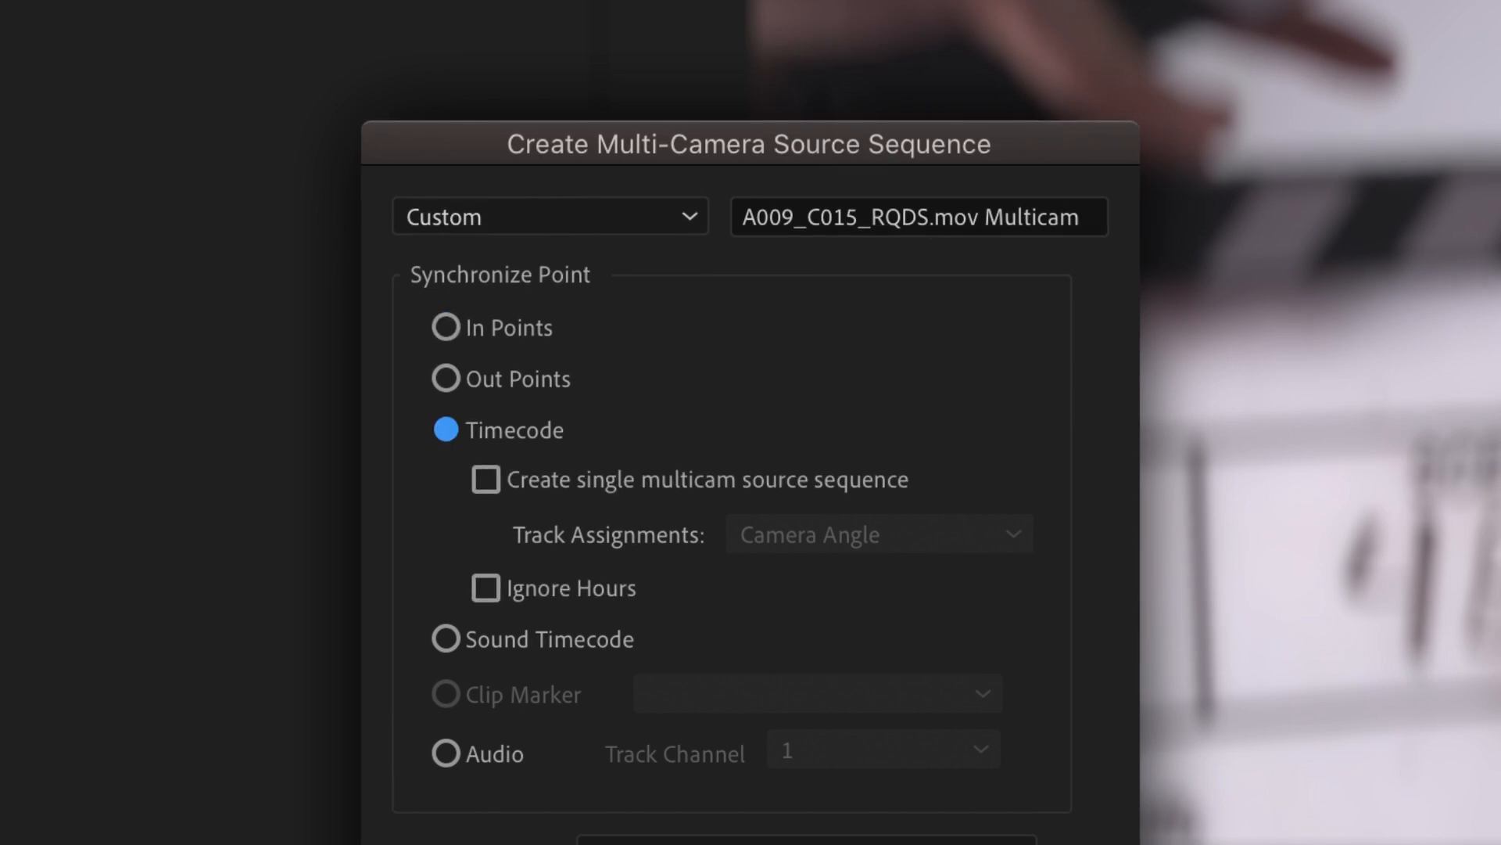
{"action": "left_click", "coordinate": [443, 752]}
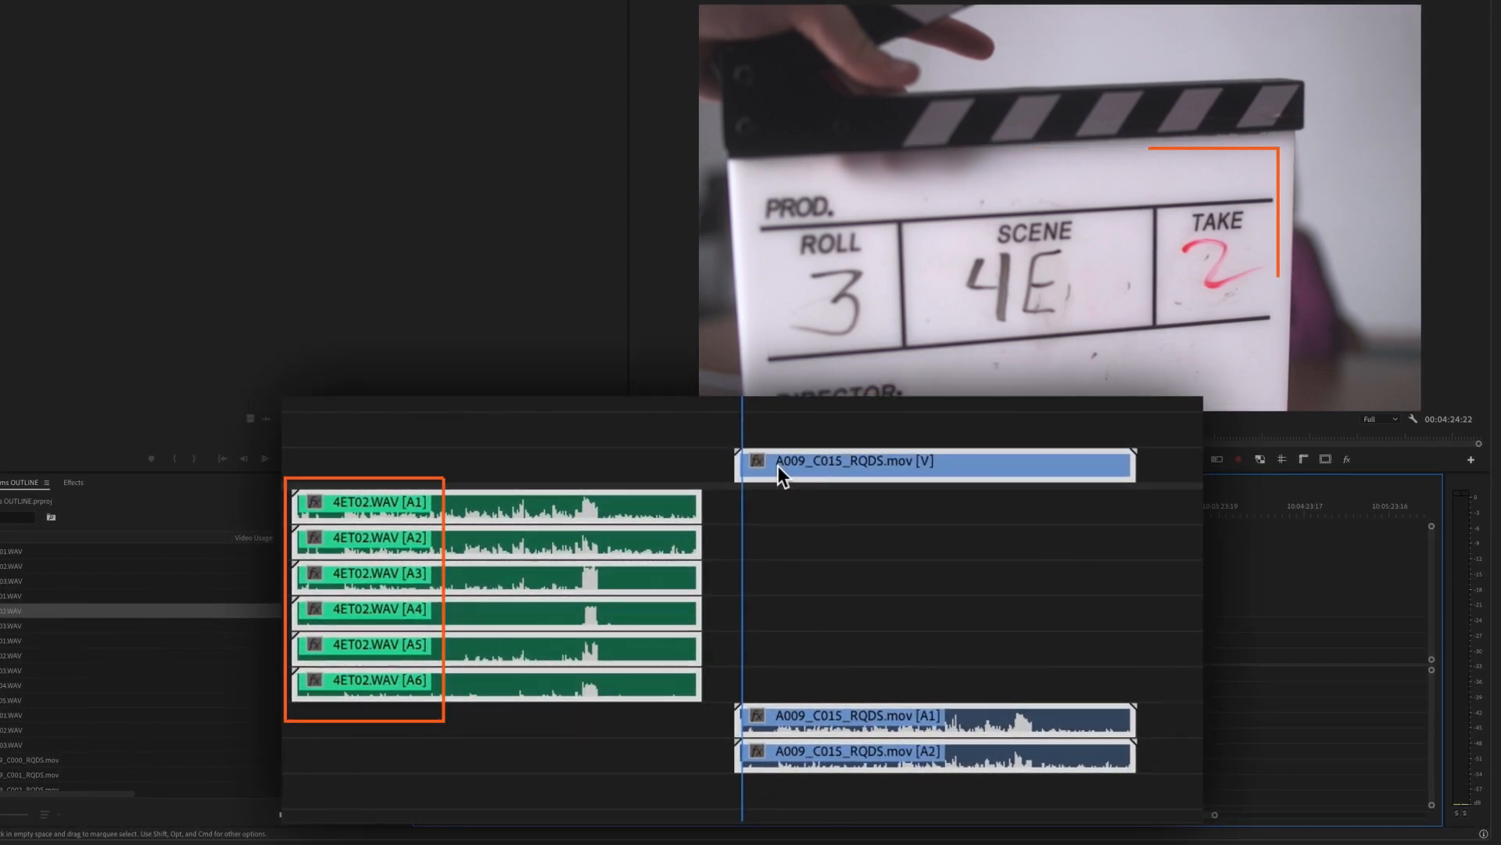
Synchronize the selected camera and audio clips by Audio on Track Channel 1
{"action": "right_click", "coordinate": [910, 459]}
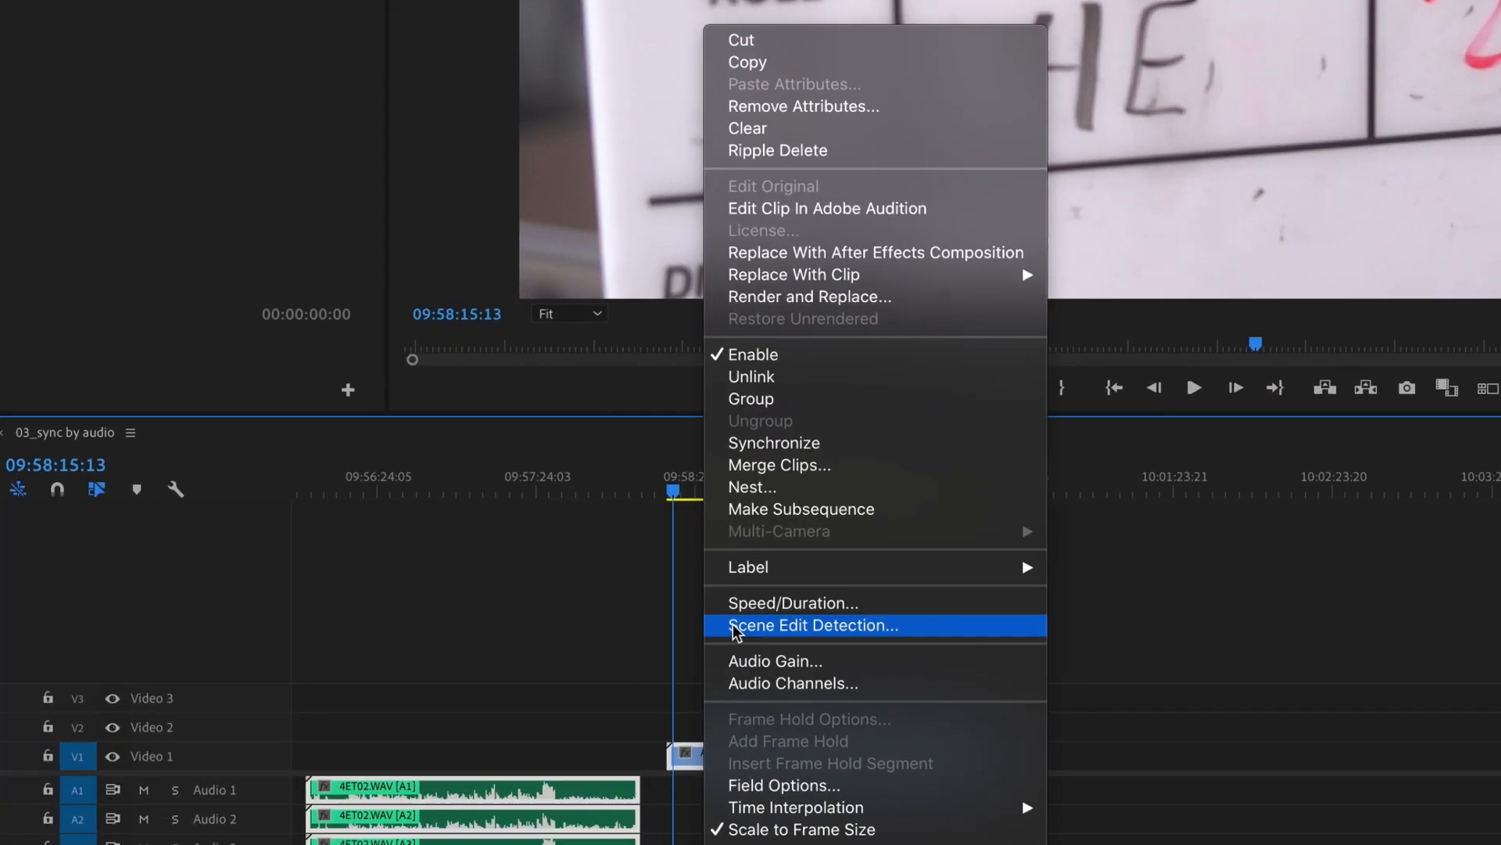
{"action": "left_click", "coordinate": [773, 443]}
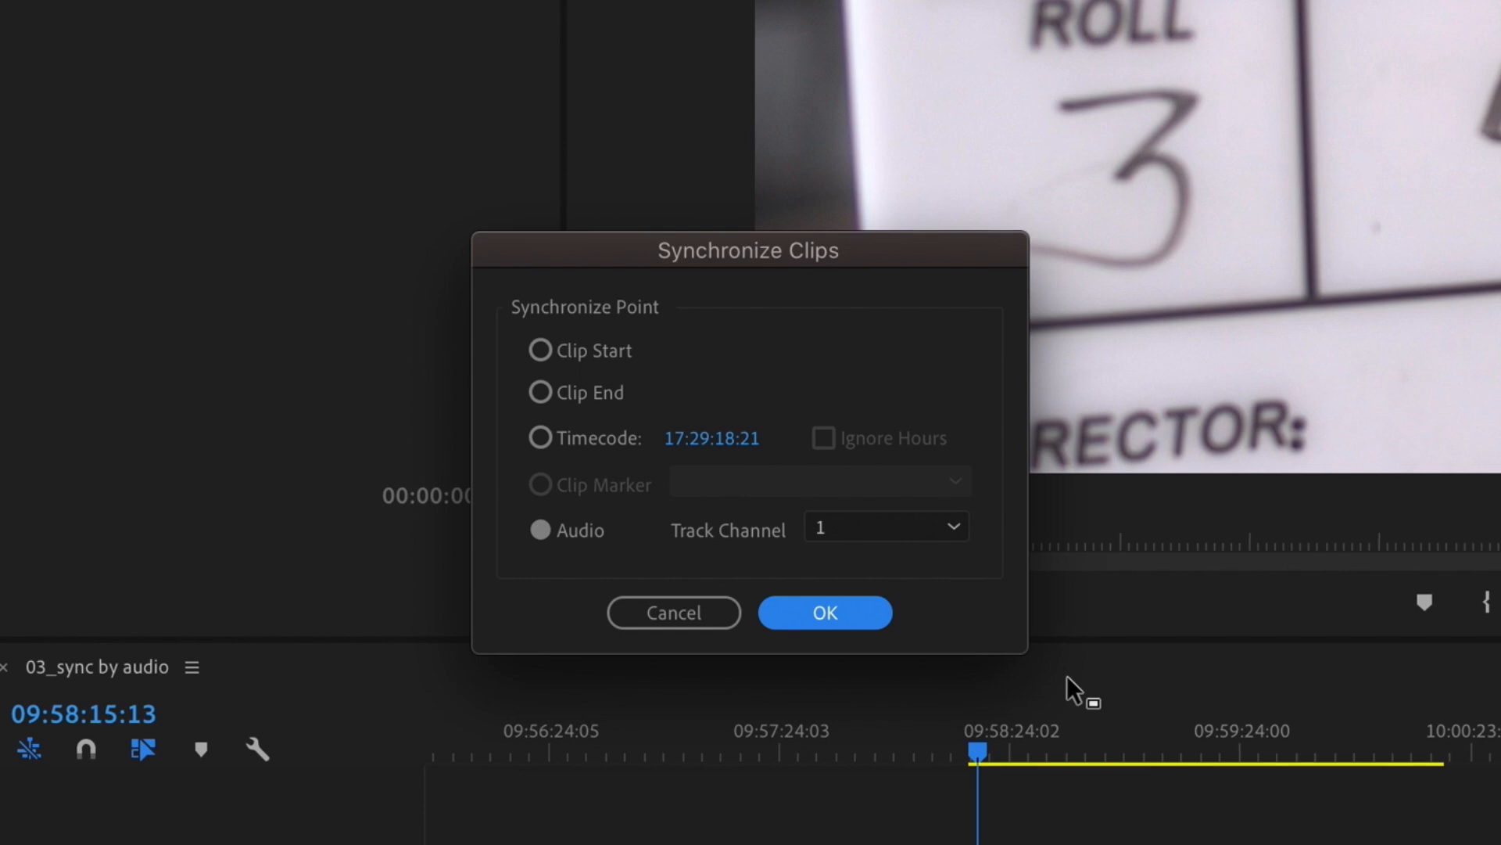
{"action": "left_click", "coordinate": [823, 611]}
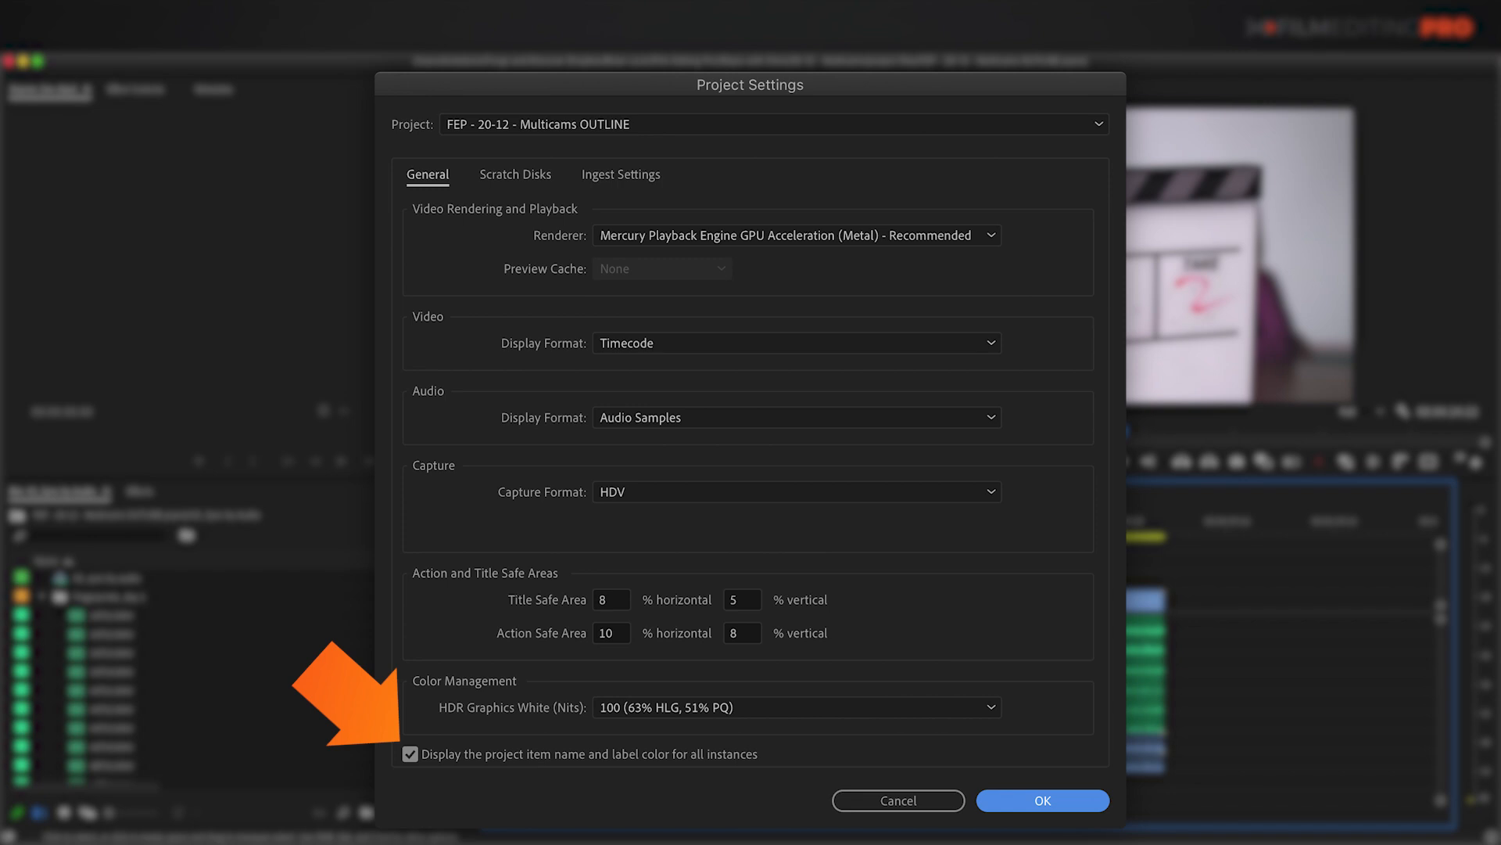
Enable showing item name and label color for all instances, then label the synced clips Yellow
{"action": "left_click", "coordinate": [1041, 800]}
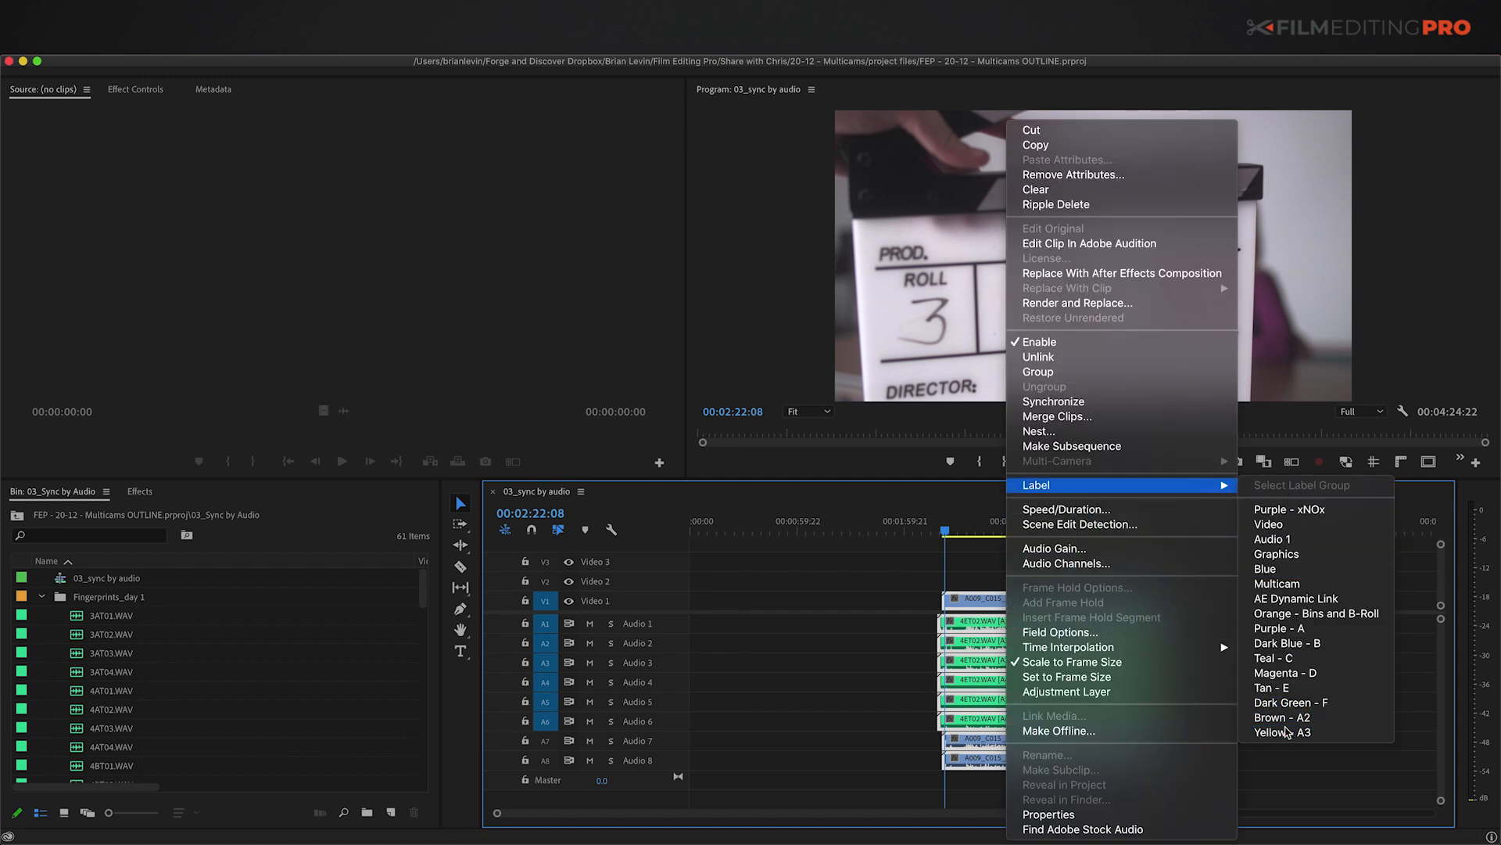
{"action": "left_click", "coordinate": [1283, 731]}
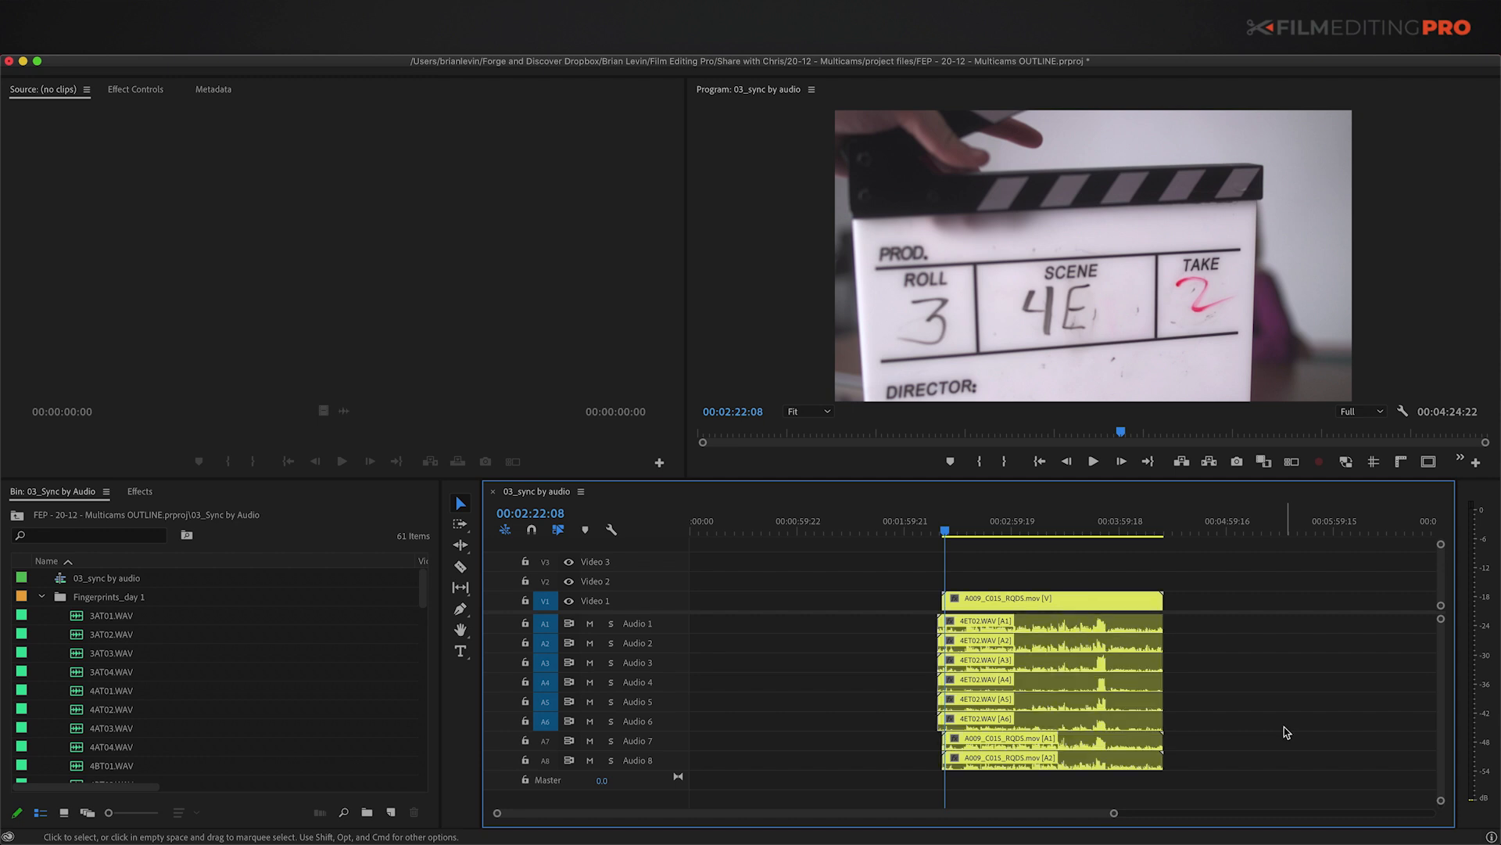
{"action": "scroll", "scroll_direction": "down", "scroll_amount": 3}
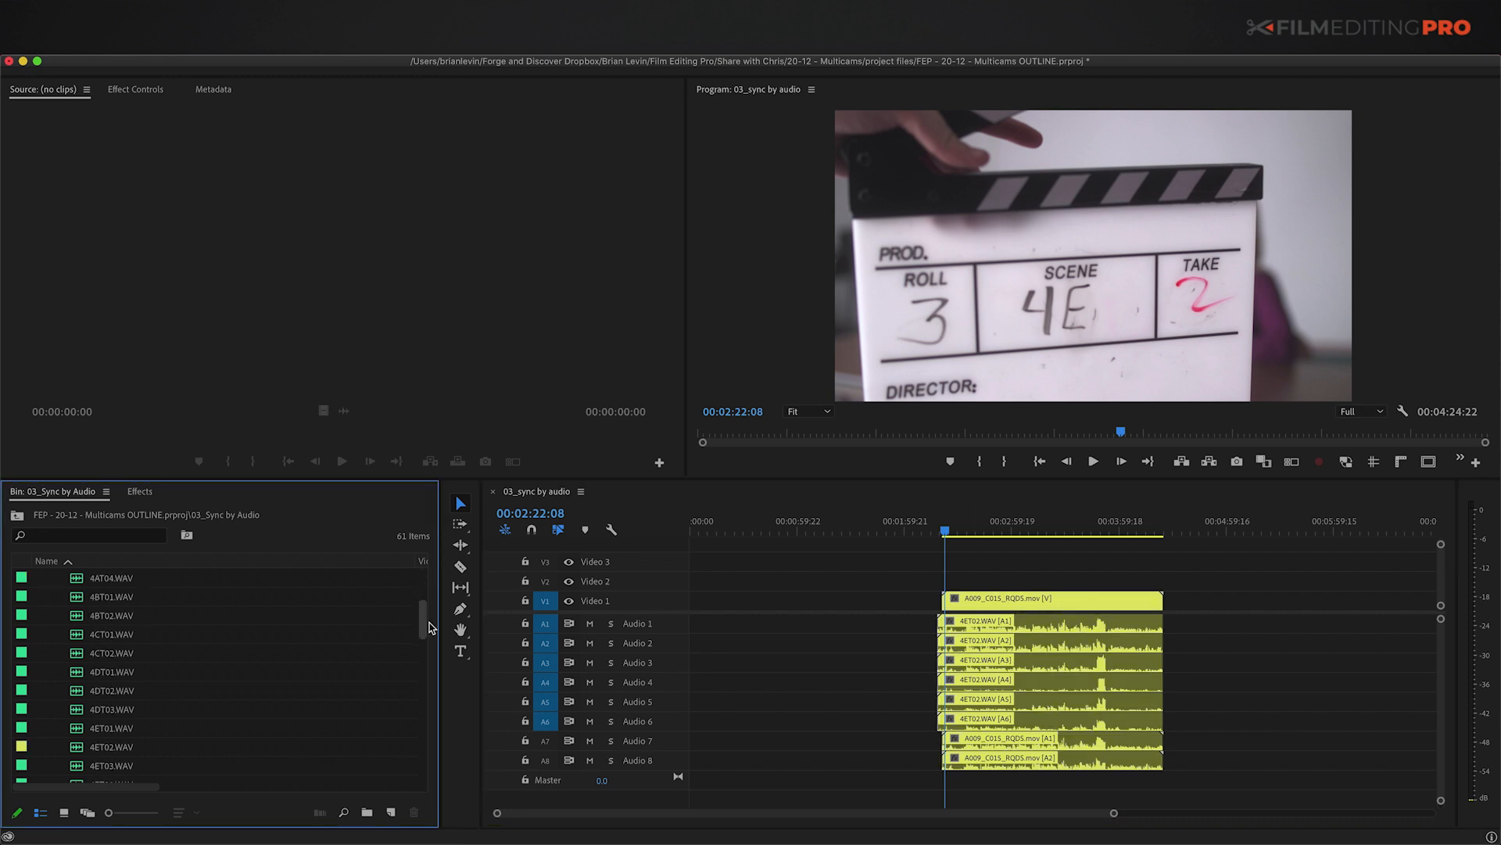
{"action": "scroll", "scroll_direction": "down", "scroll_amount": 3}
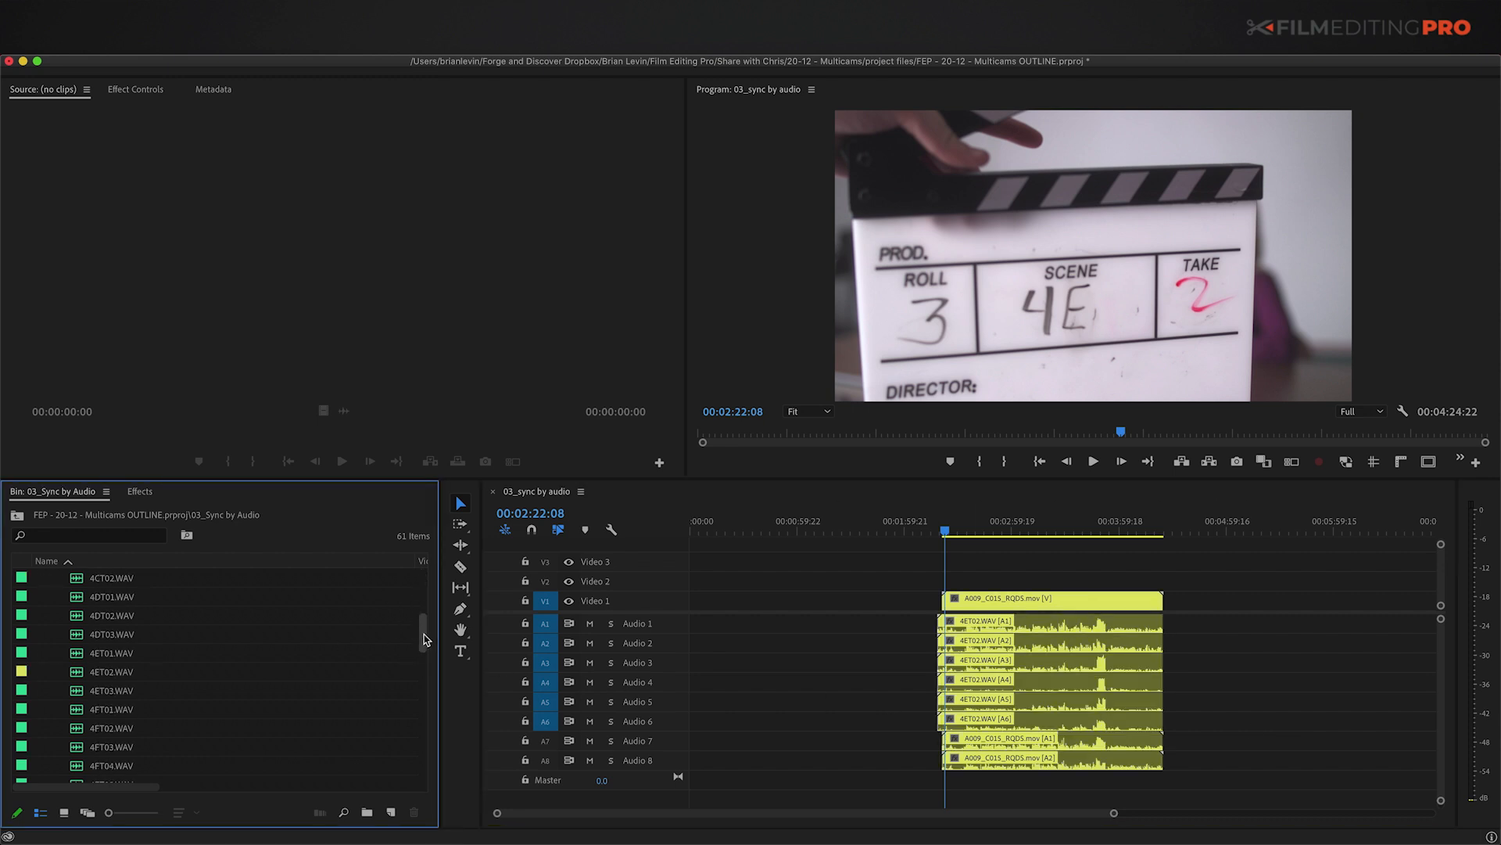
{"action": "scroll", "scroll_direction": "down", "scroll_amount": 3}
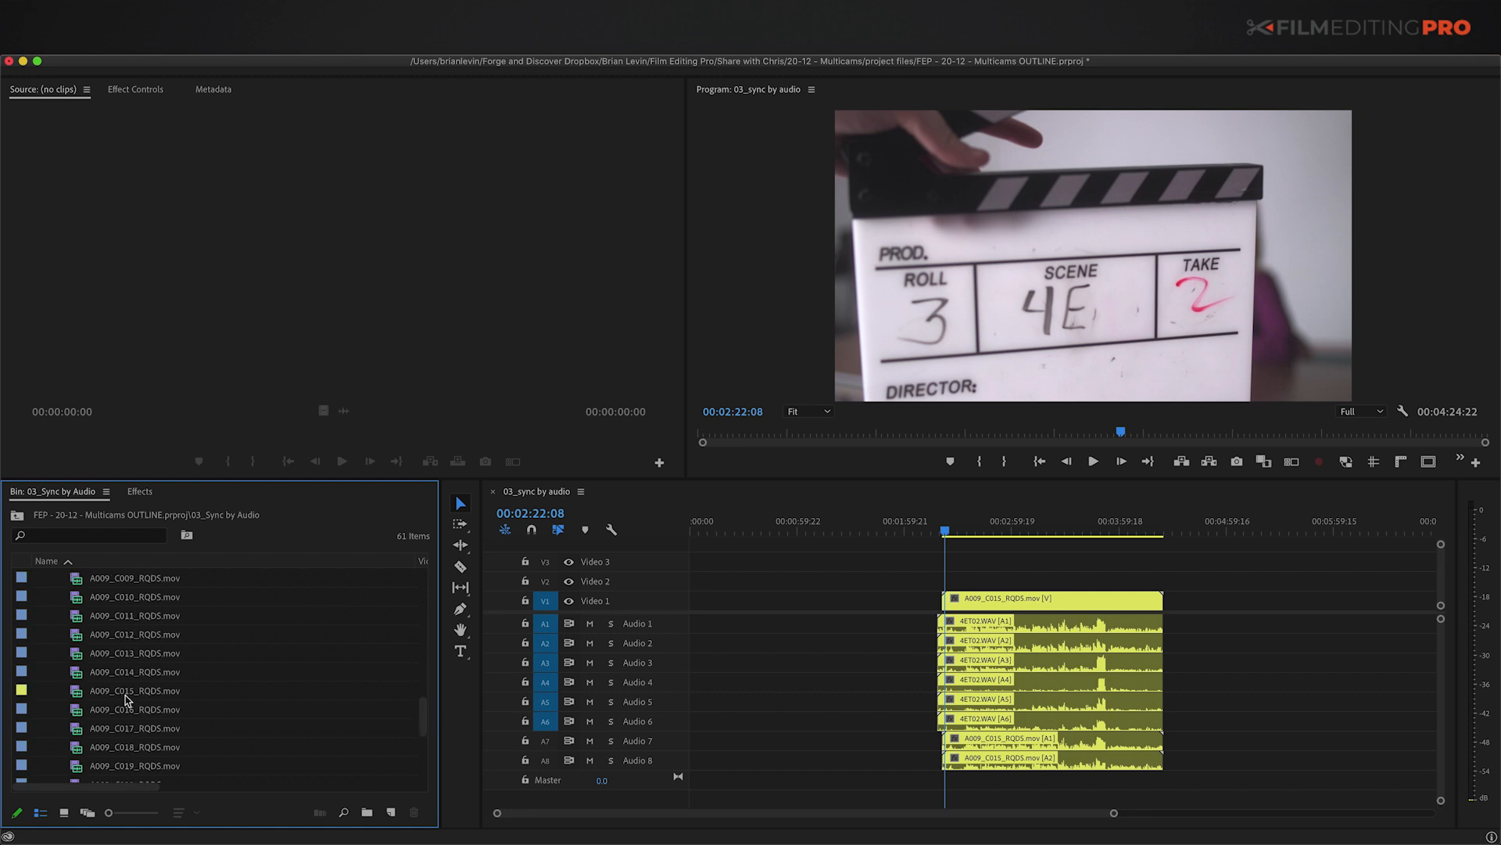
{"action": "mouse_move", "coordinate": [78, 686]}
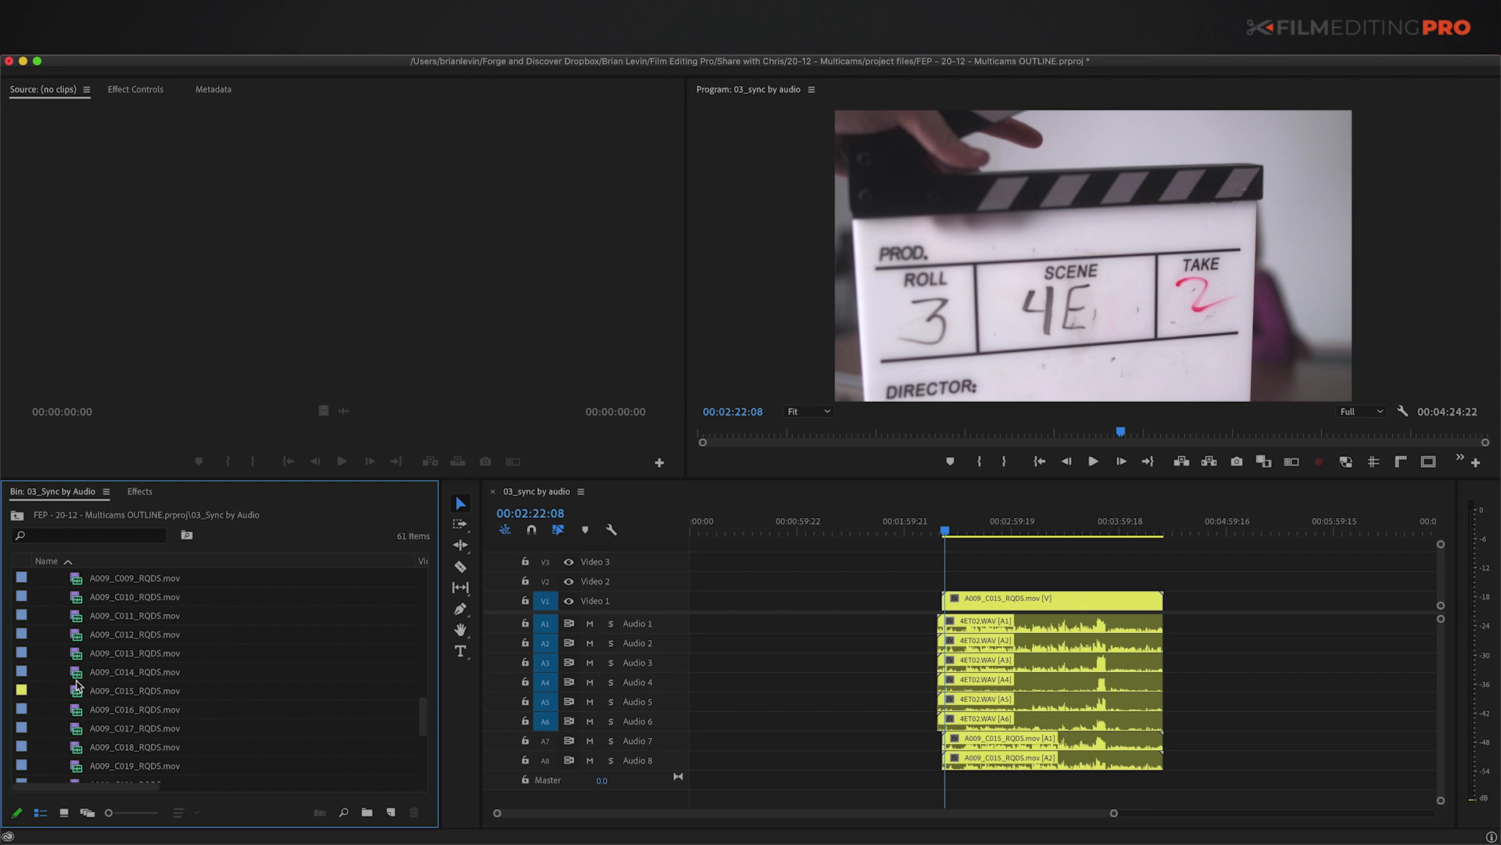
{"action": "mouse_move", "coordinate": [342, 811]}
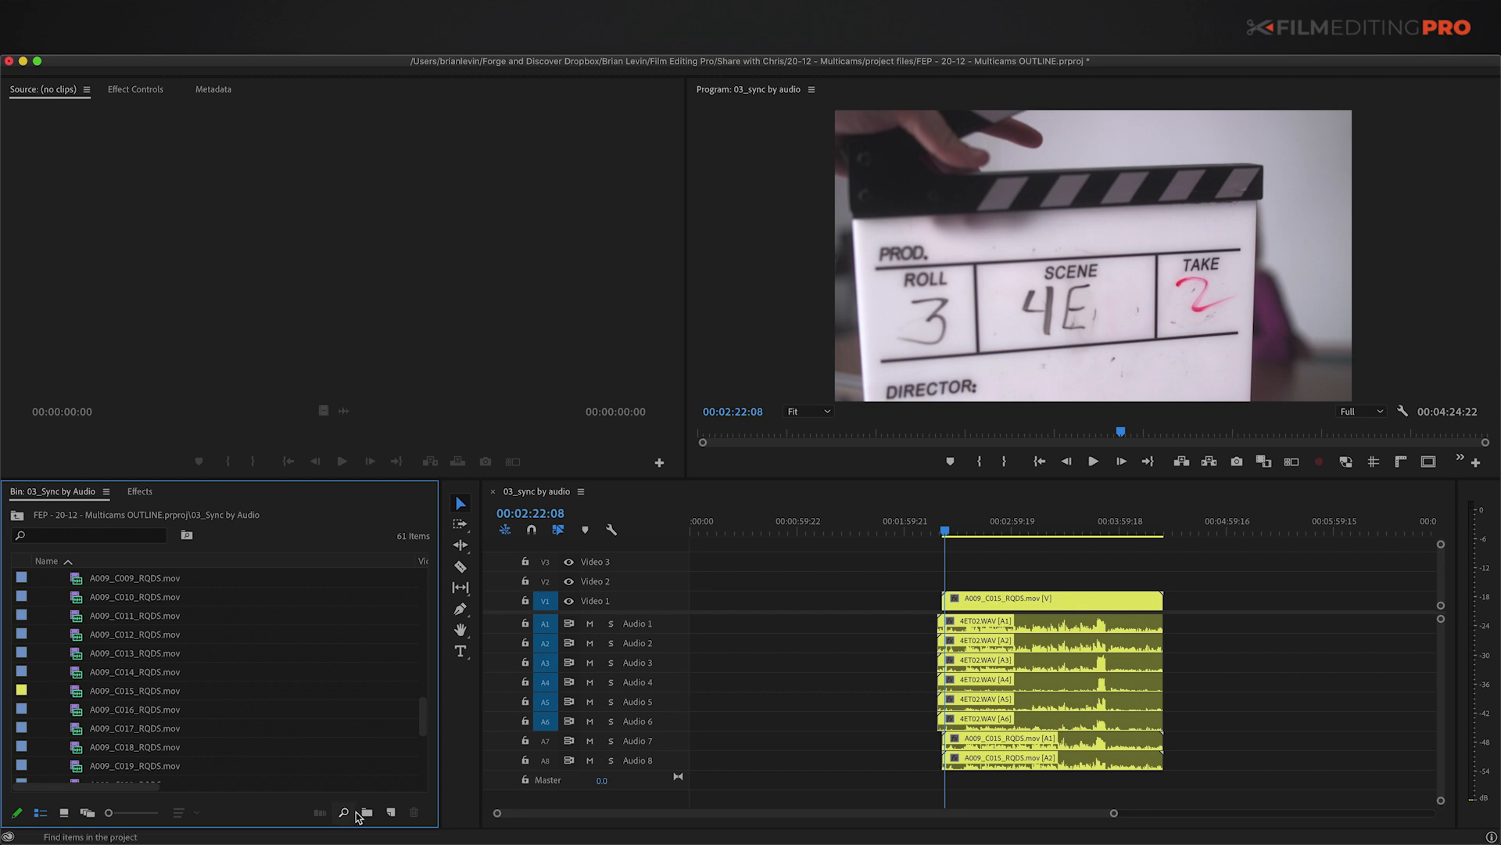
Create a bin named SYNCING and locate the camera clip's source item with Match Frame
{"action": "left_click", "coordinate": [366, 812]}
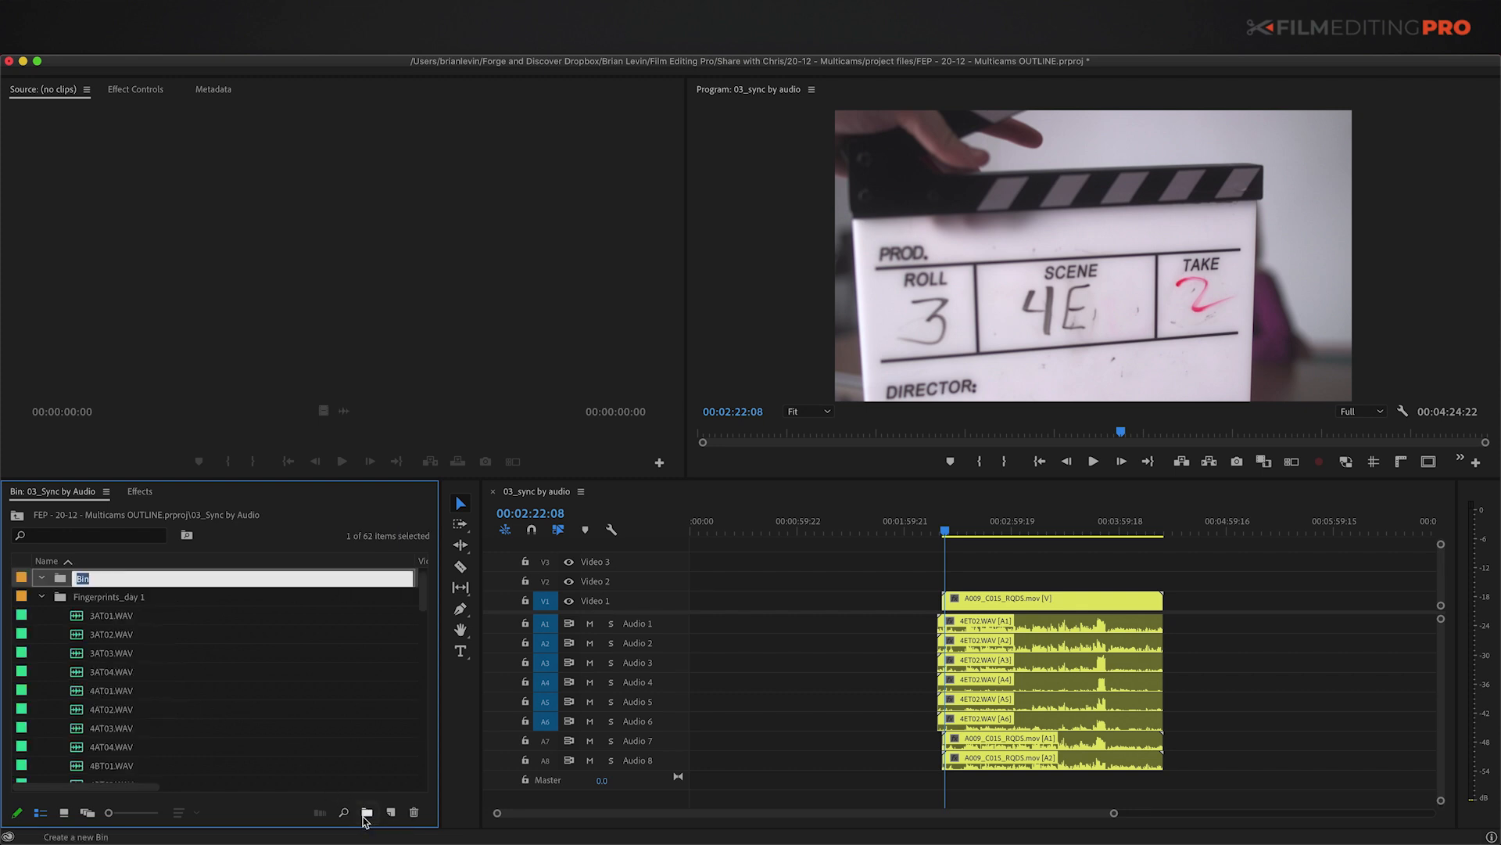
{"action": "type", "text": "SYNCING"}
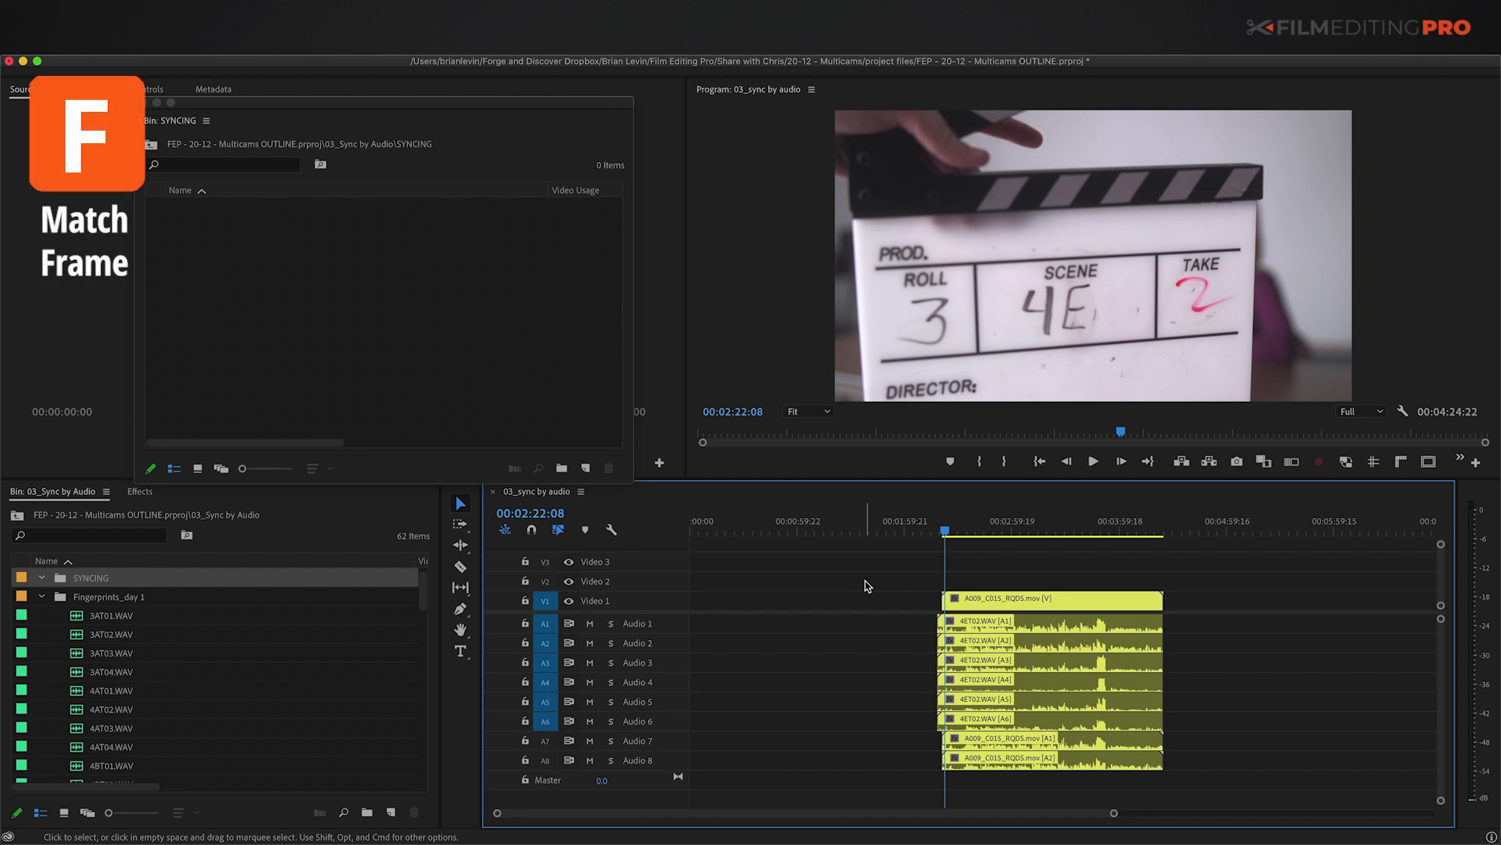
{"action": "mouse_move", "coordinate": [939, 597]}
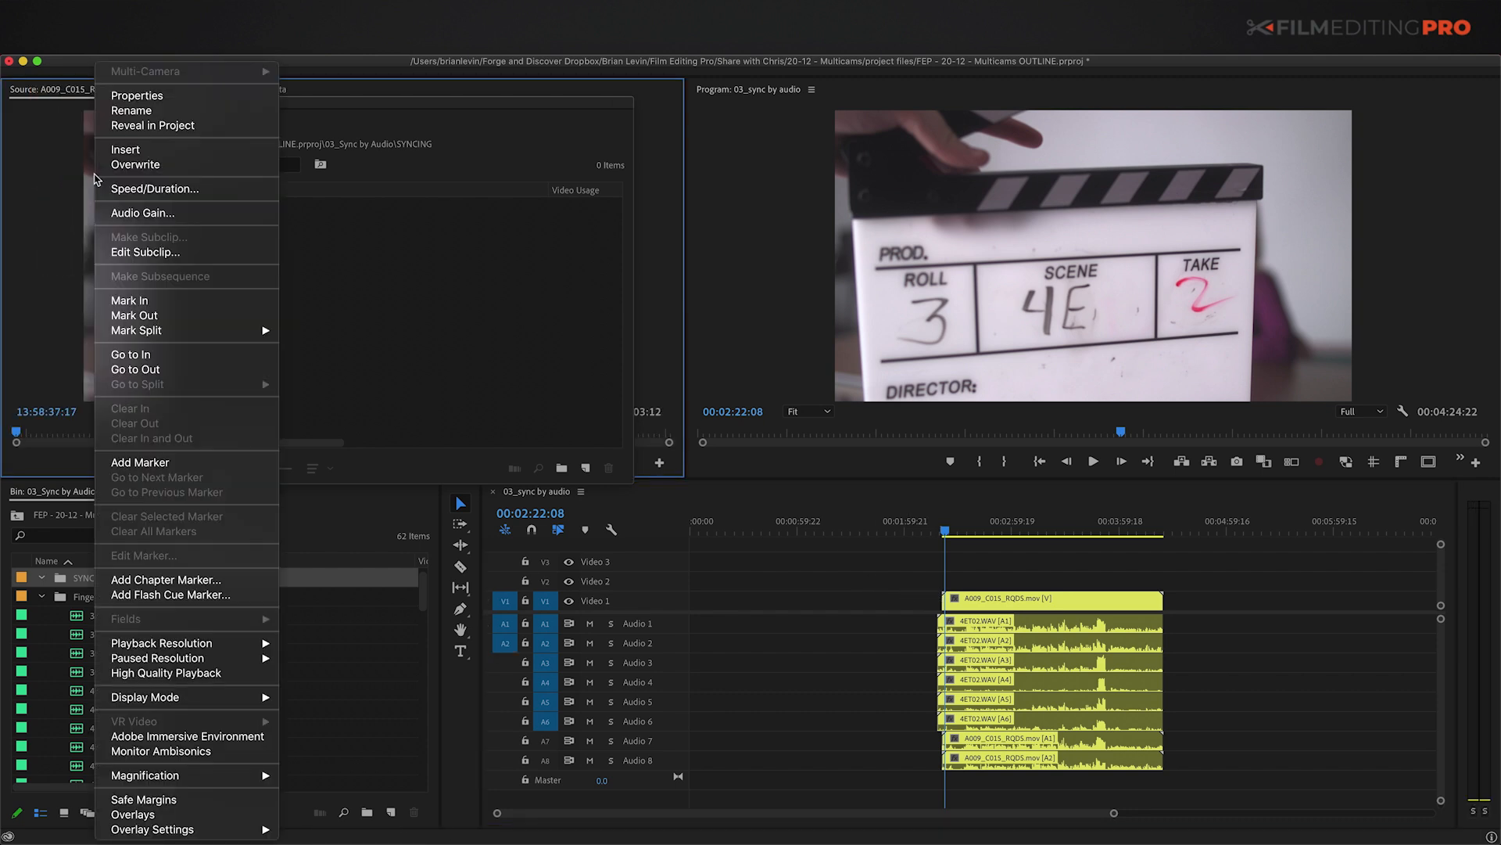
{"action": "mouse_move", "coordinate": [152, 125]}
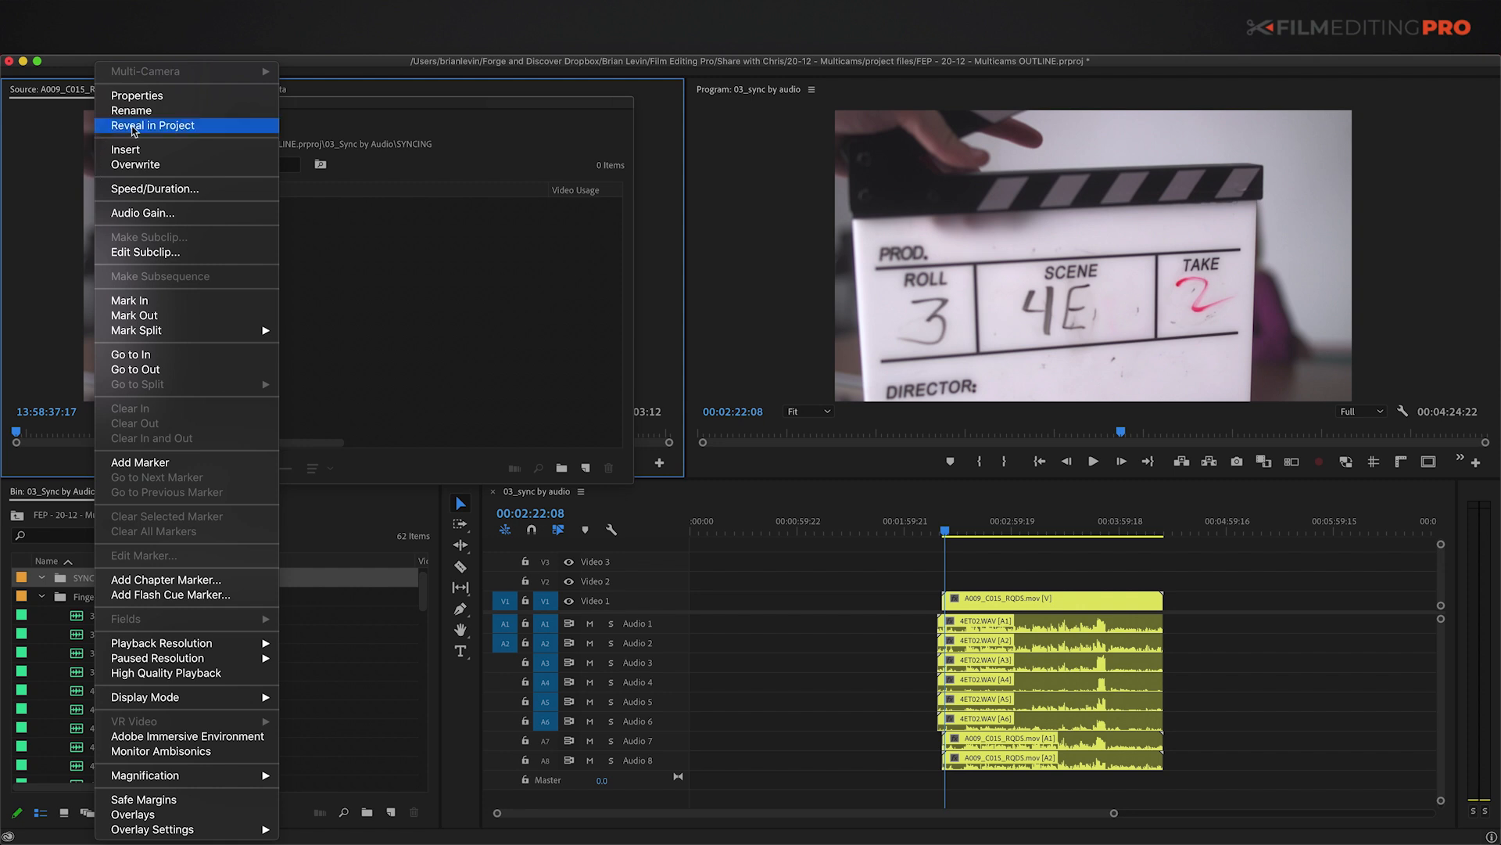
{"action": "left_click", "coordinate": [151, 125]}
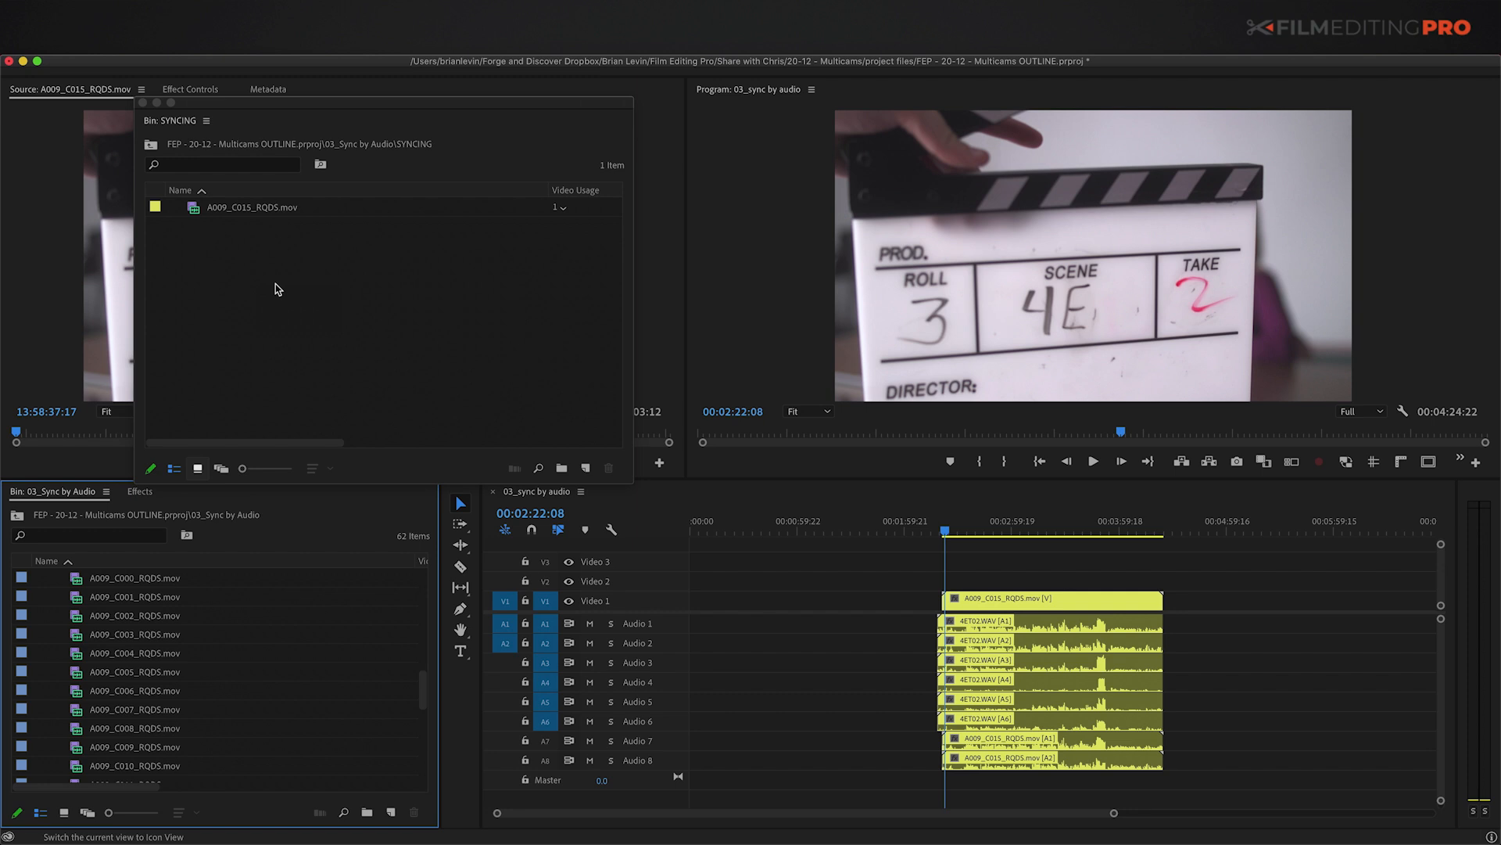
{"action": "key", "text": "ctrl+f"}
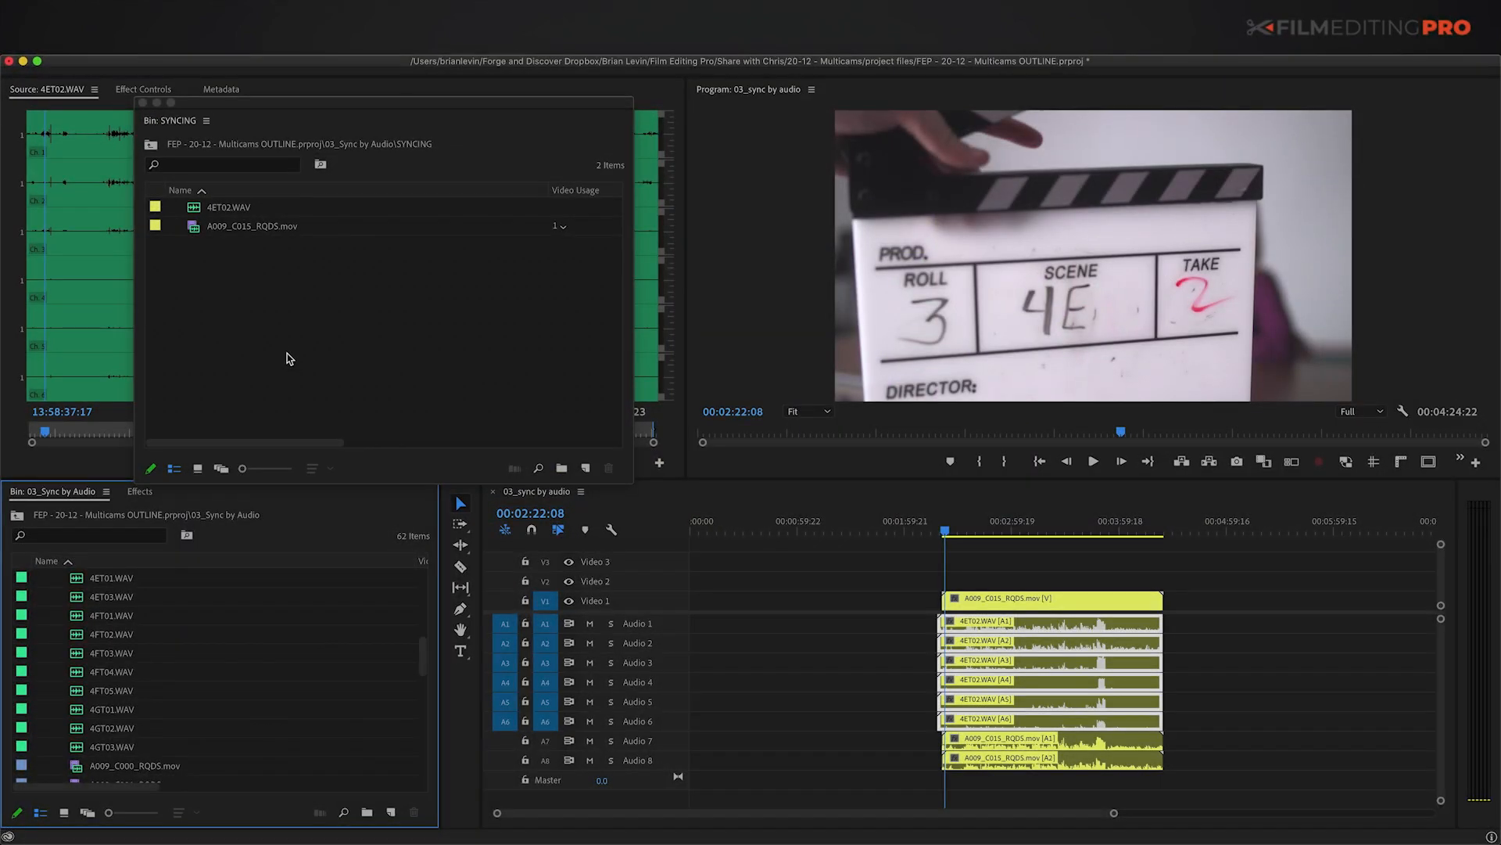
Build an audio-synced multicam source sequence, moving source clips into Processed Clips
{"action": "right_click", "coordinate": [251, 225]}
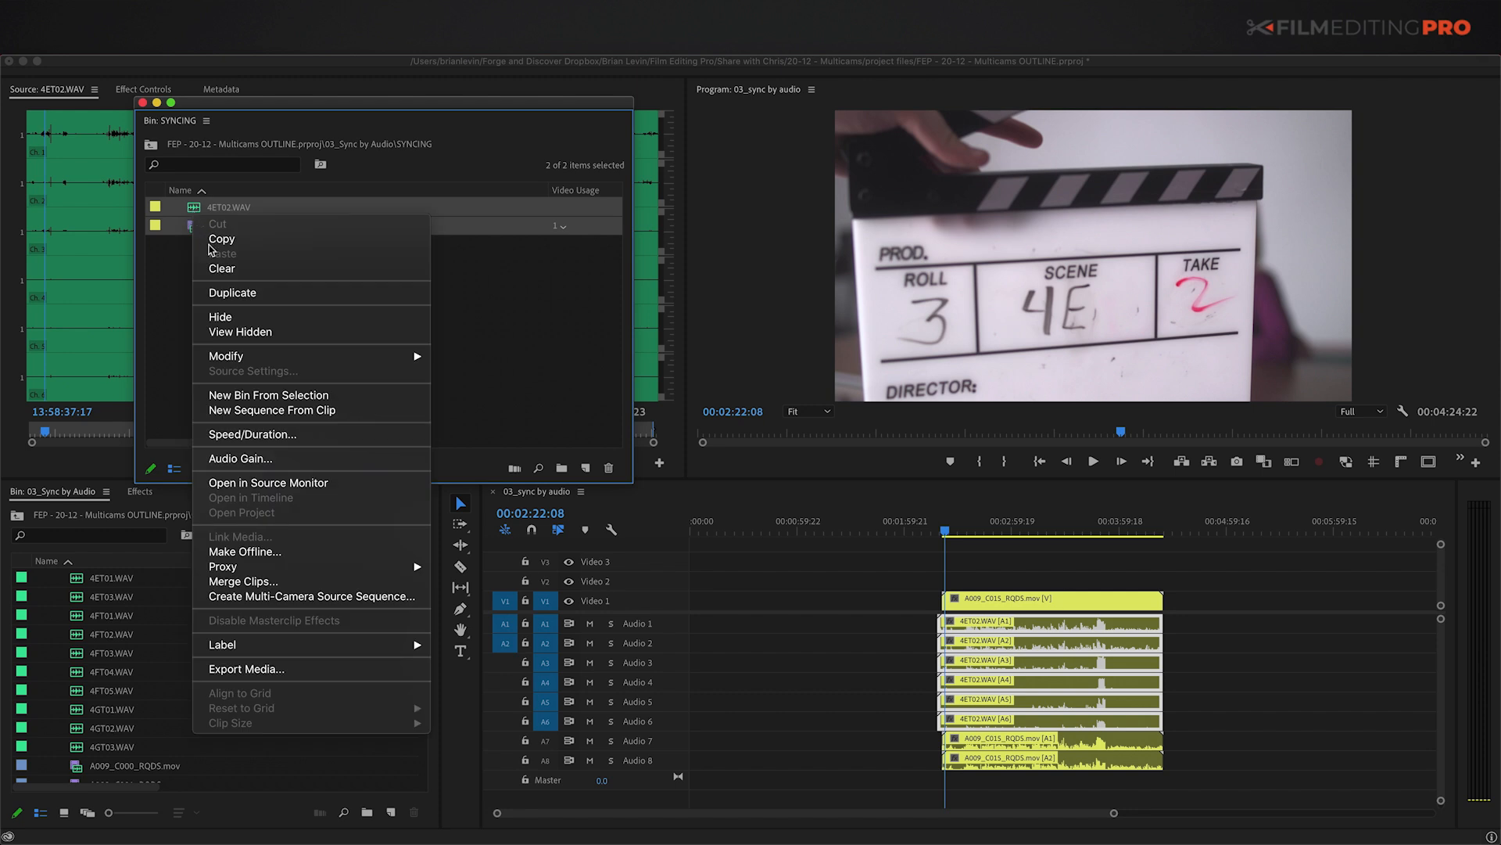
{"action": "left_click", "coordinate": [312, 596]}
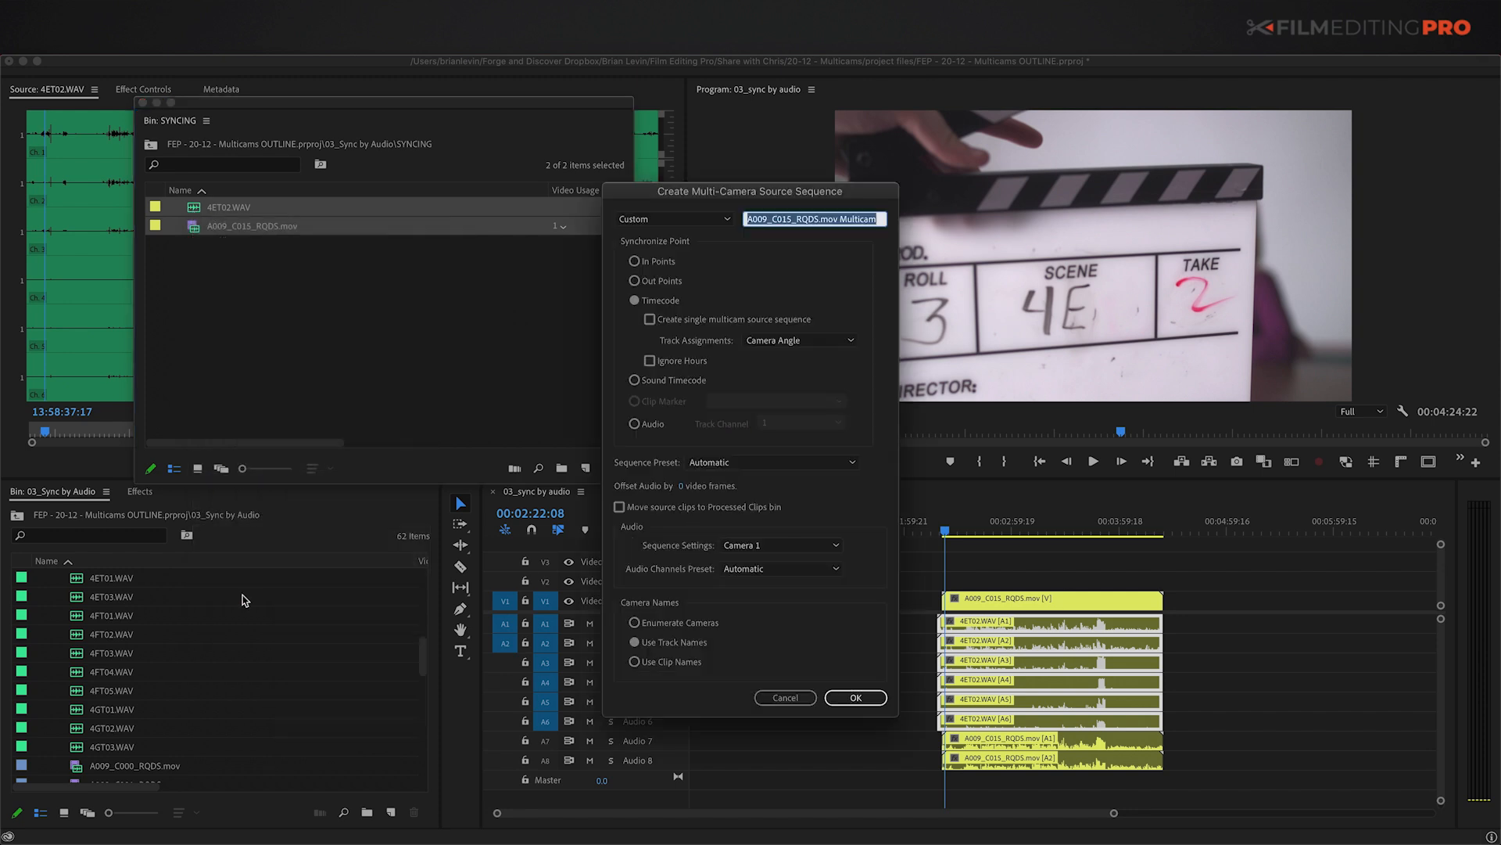
{"action": "mouse_move", "coordinate": [665, 438]}
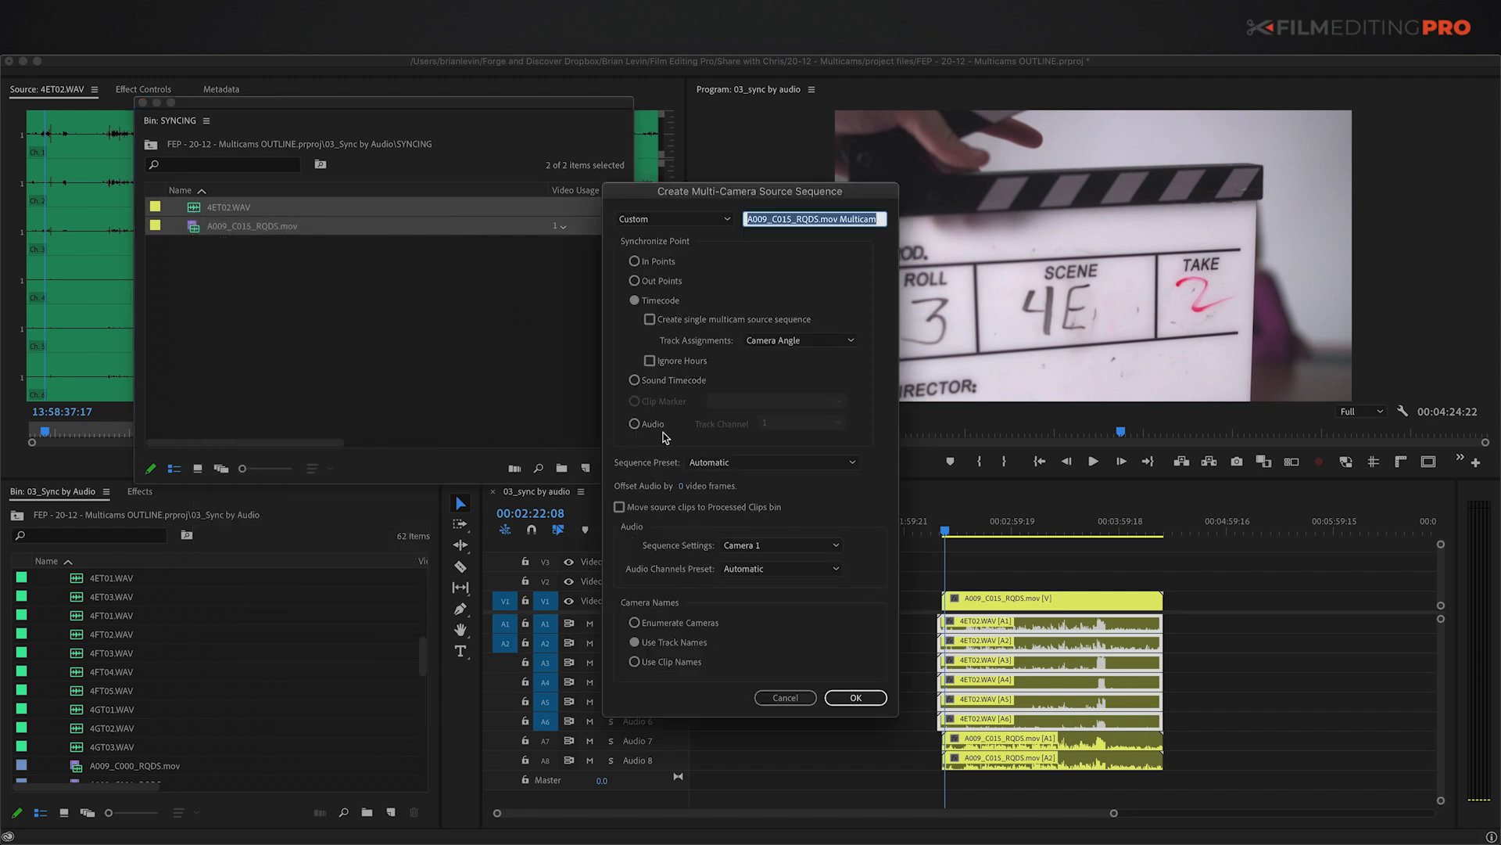
{"action": "left_click", "coordinate": [634, 423]}
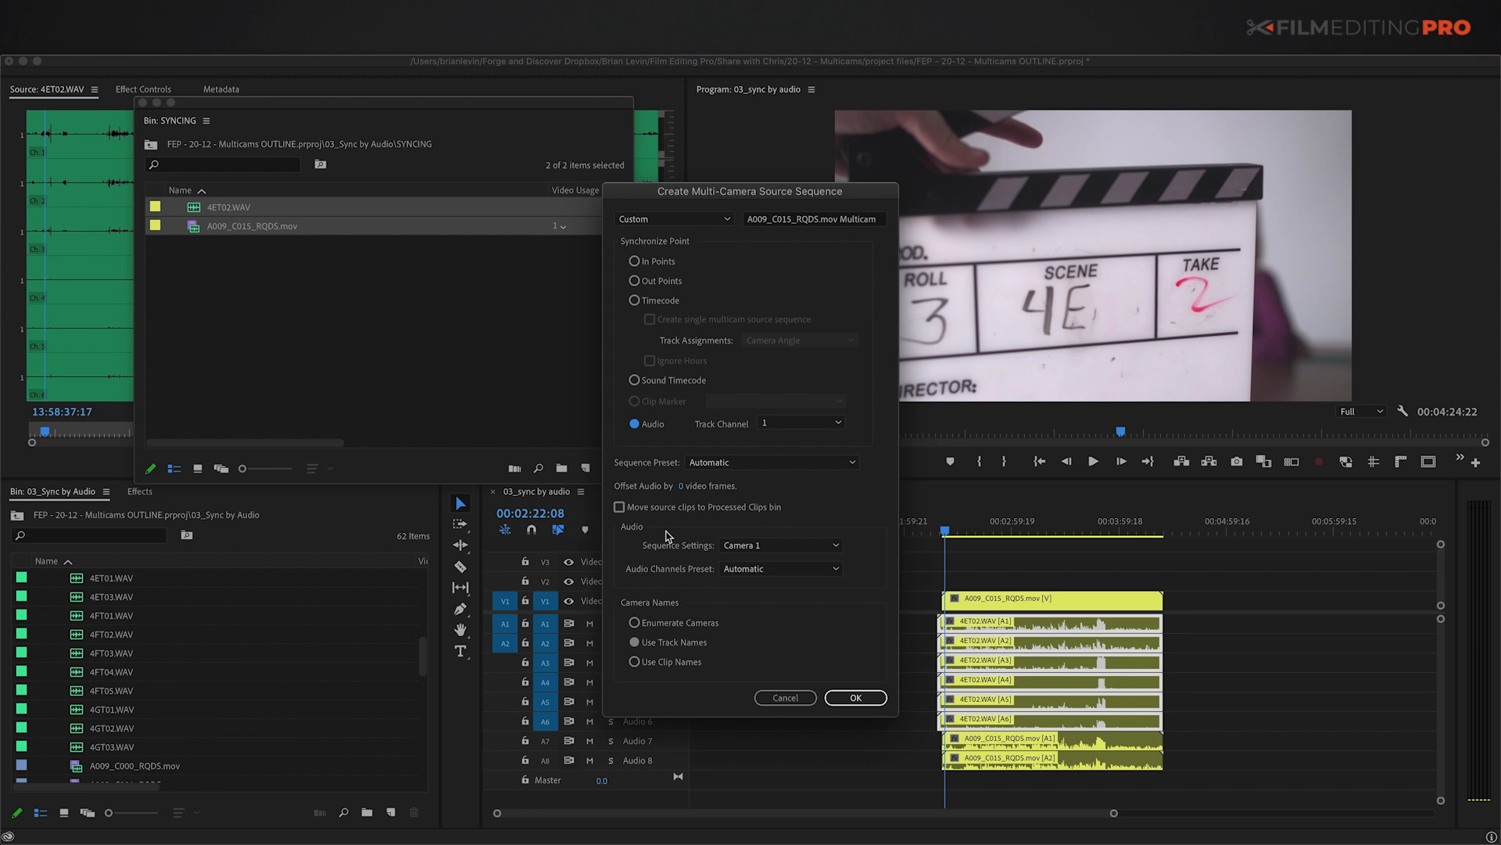
{"action": "left_click", "coordinate": [618, 506]}
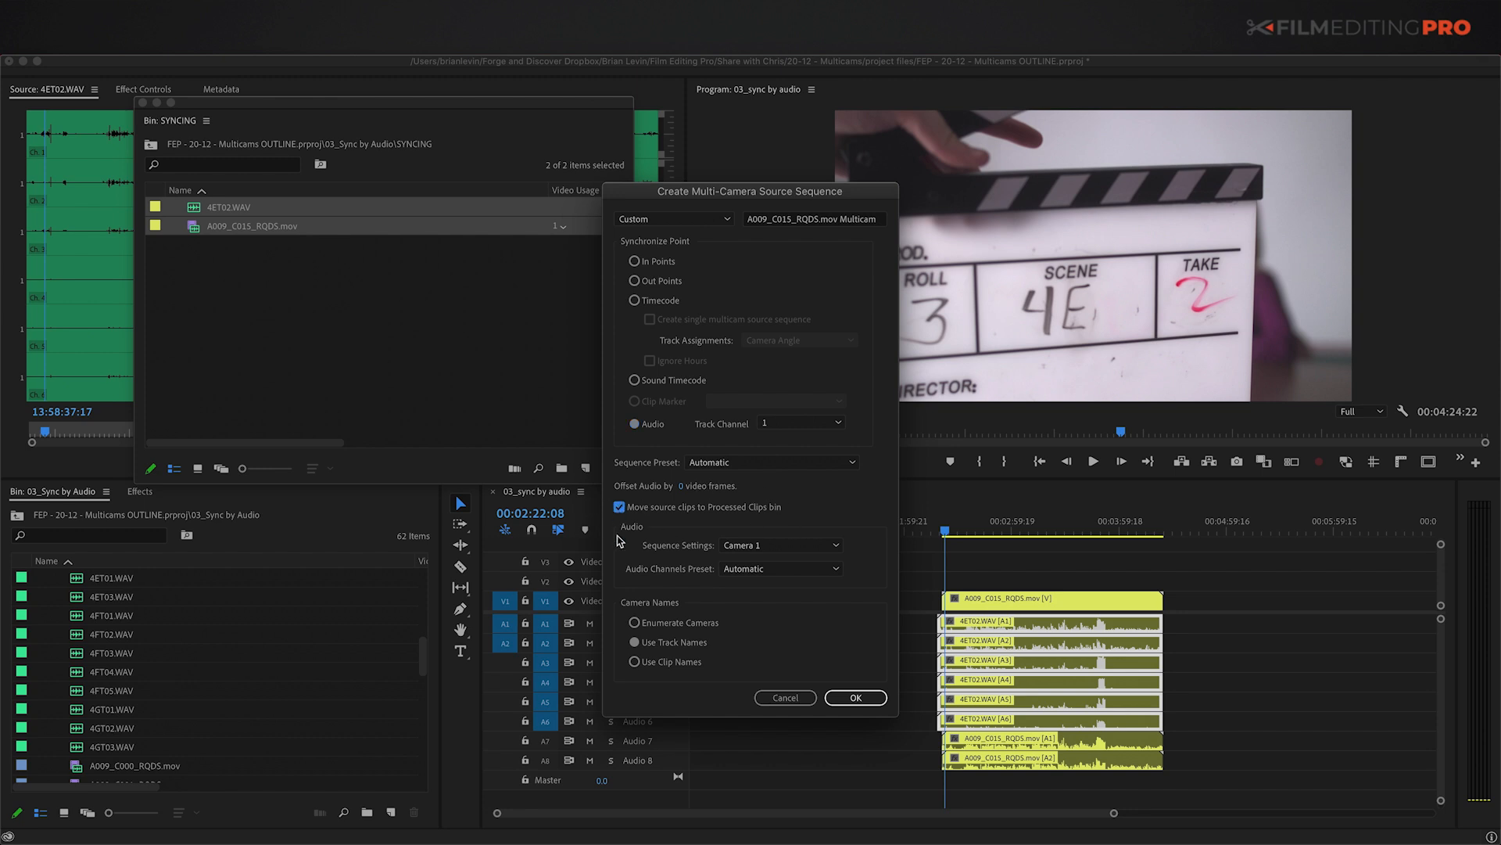
{"action": "left_click", "coordinate": [853, 696]}
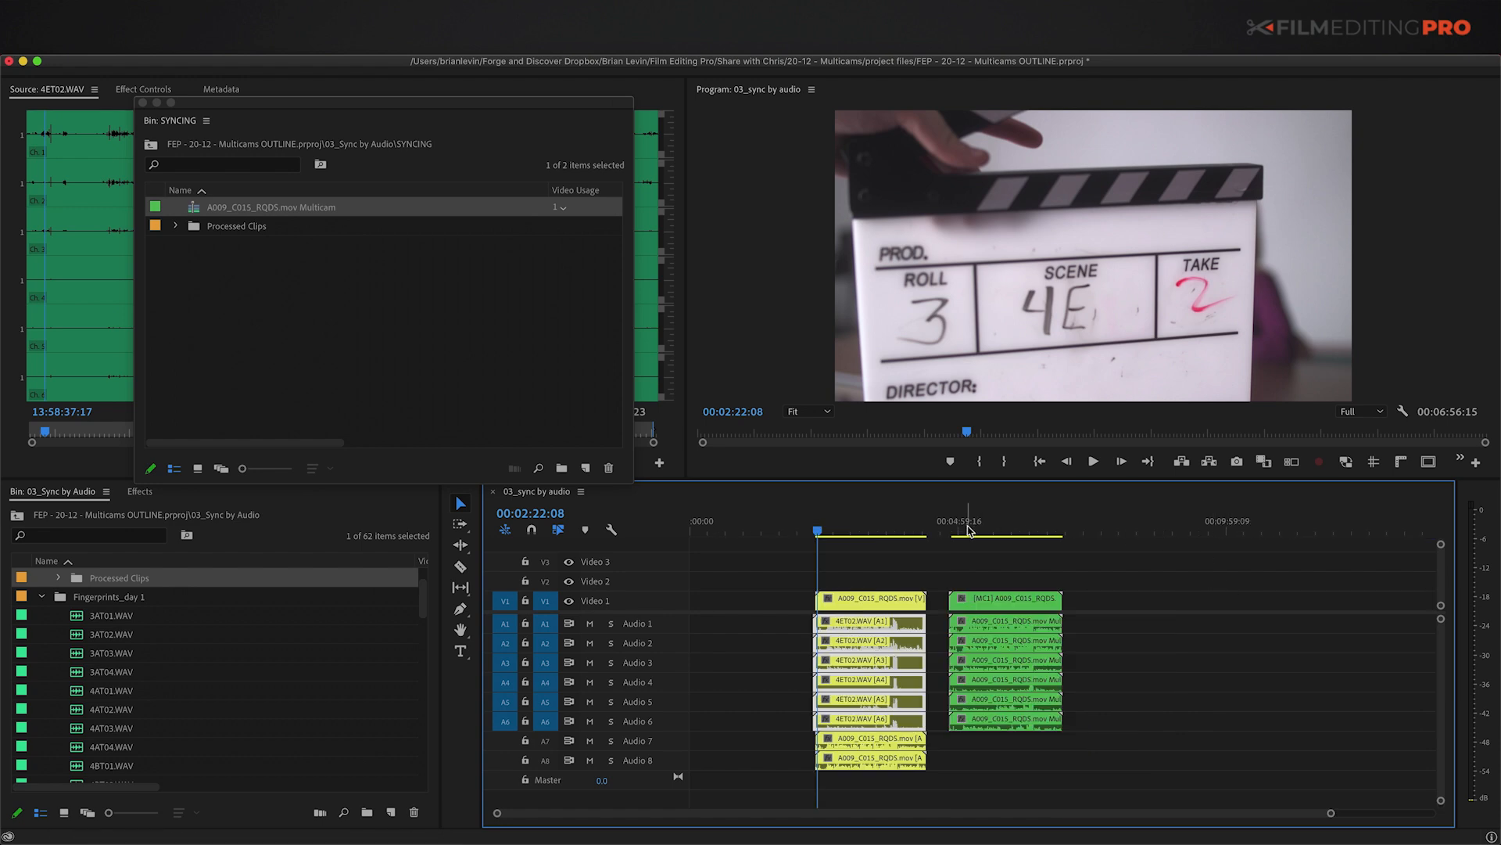
{"action": "right_click", "coordinate": [900, 598]}
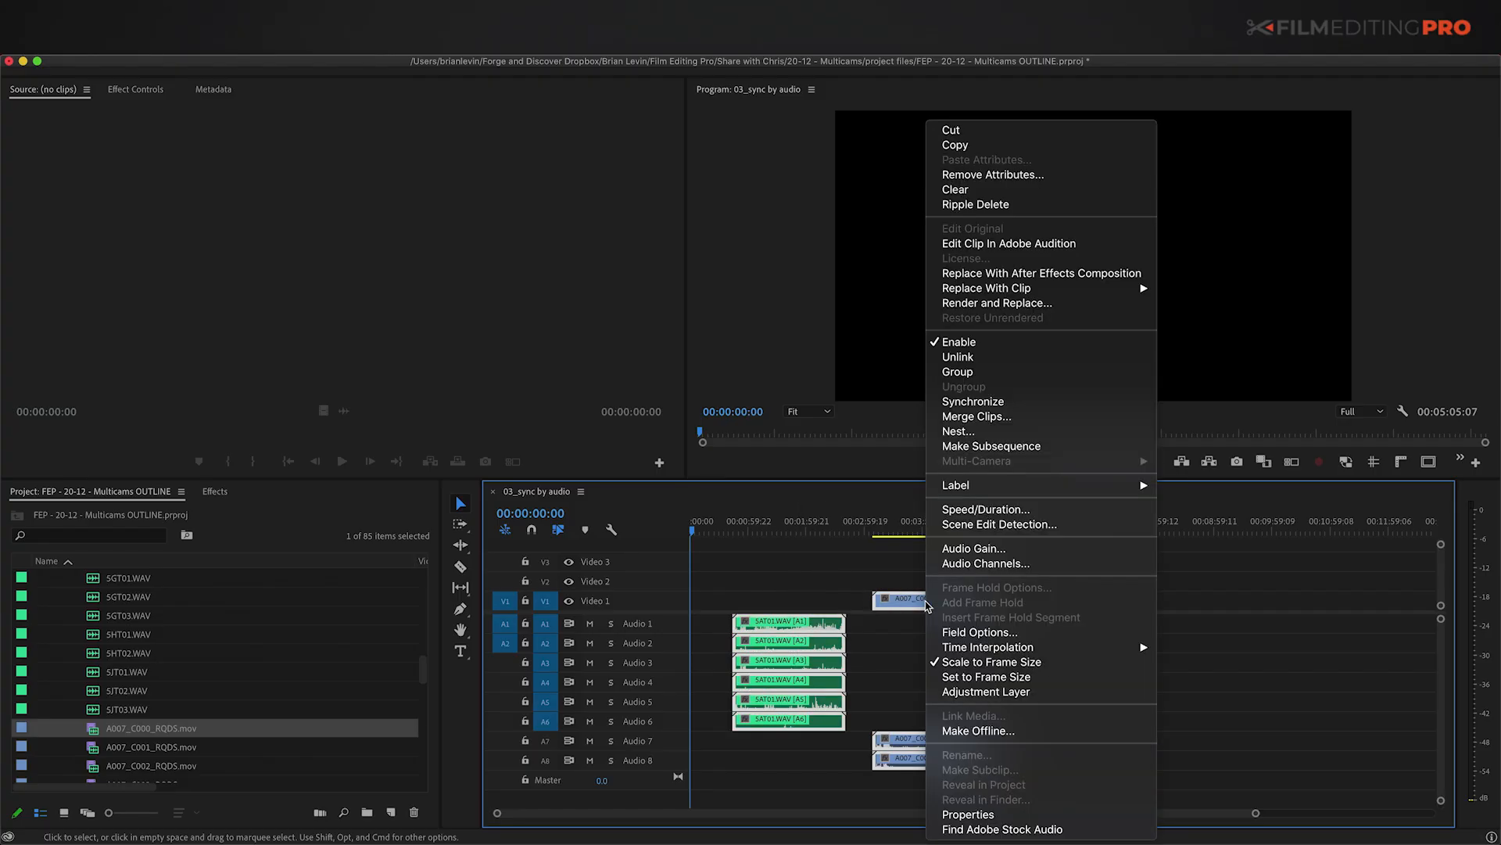
{"action": "left_click", "coordinate": [972, 400]}
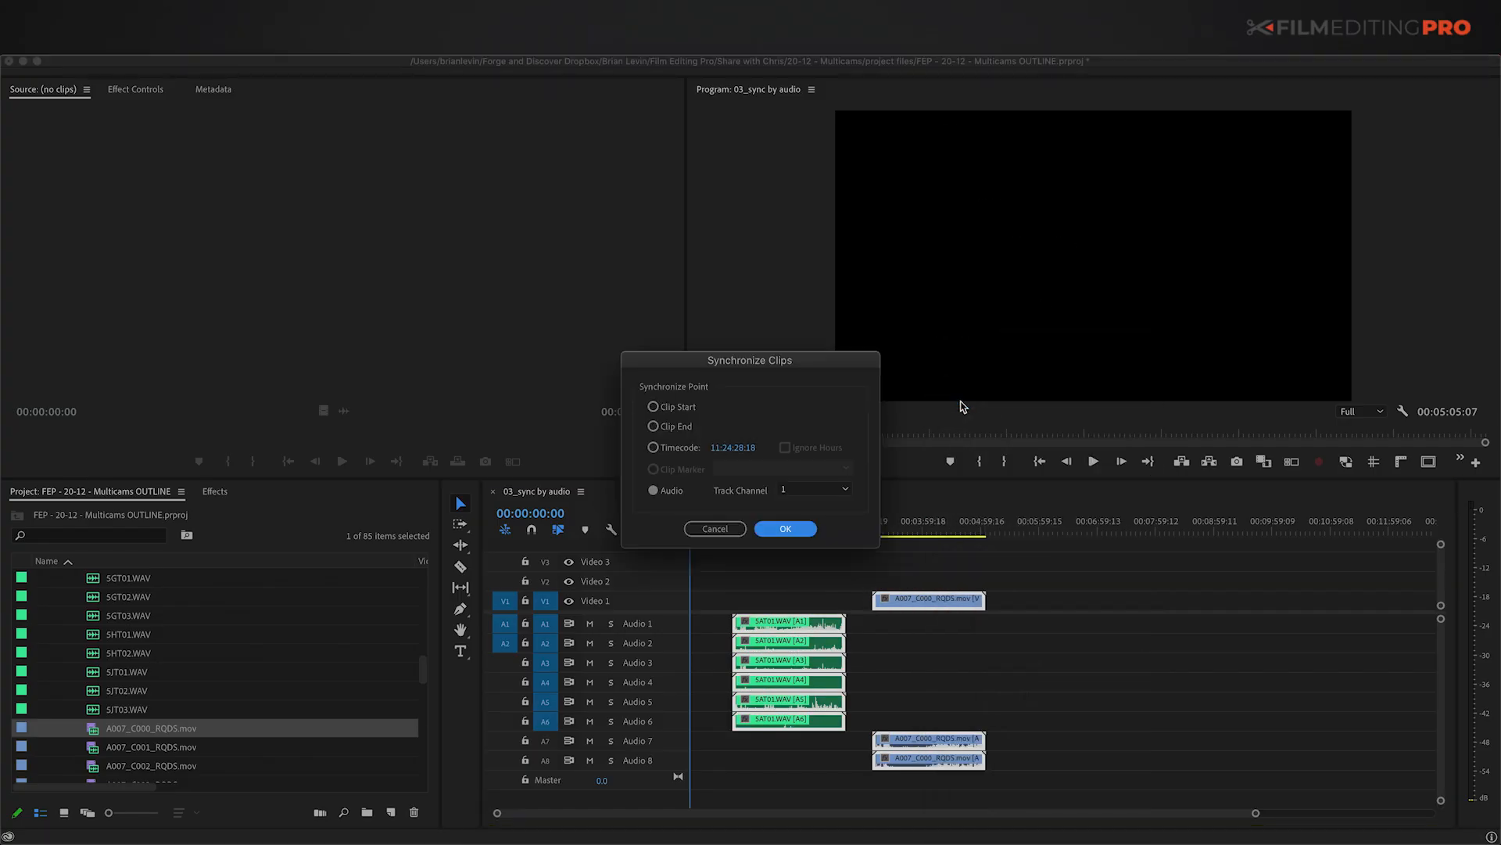
{"action": "left_click", "coordinate": [784, 527]}
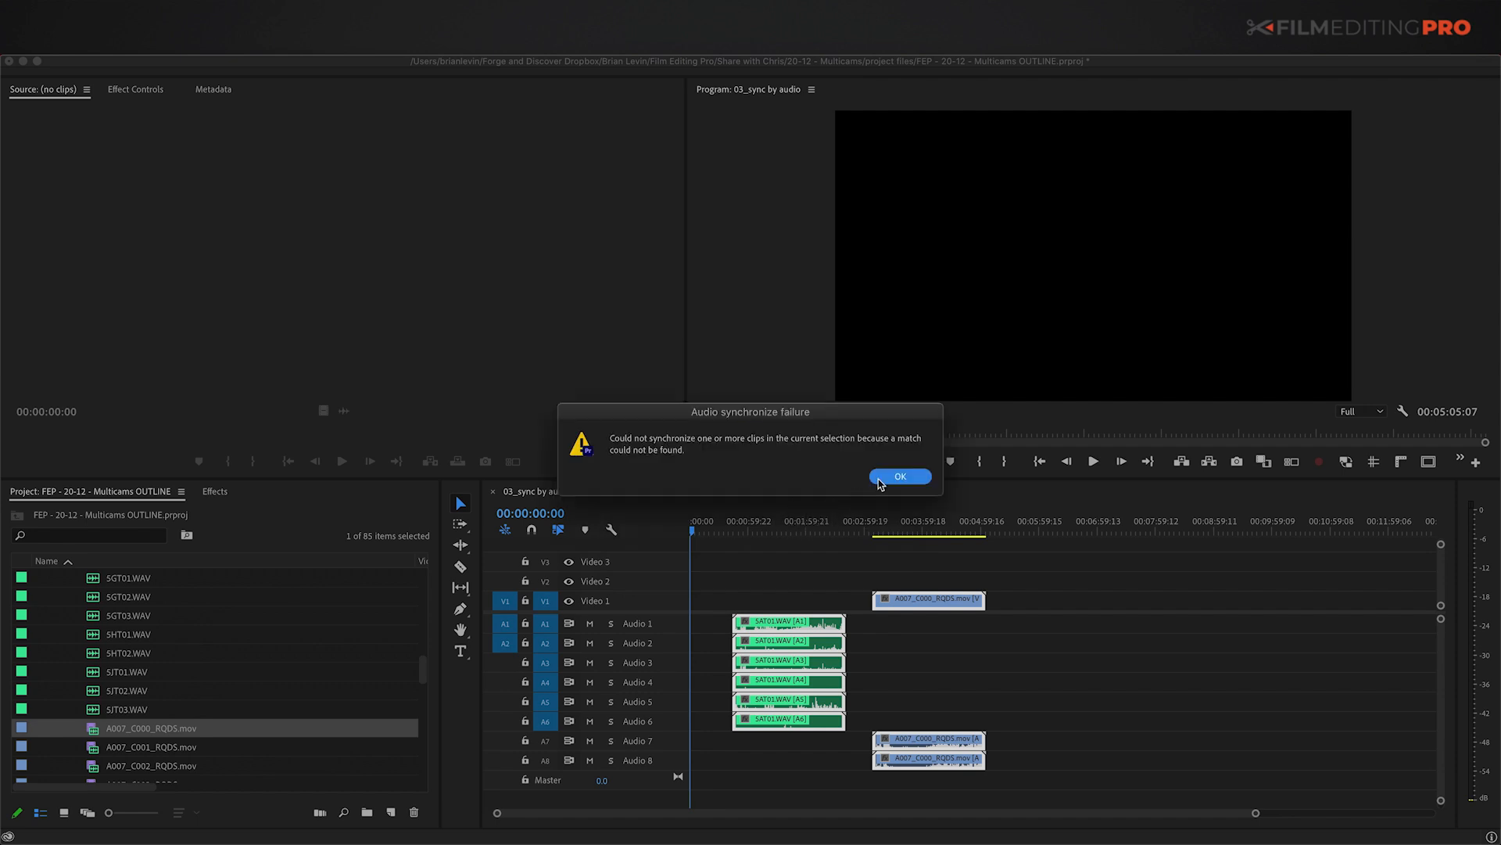
{"action": "left_click", "coordinate": [900, 477]}
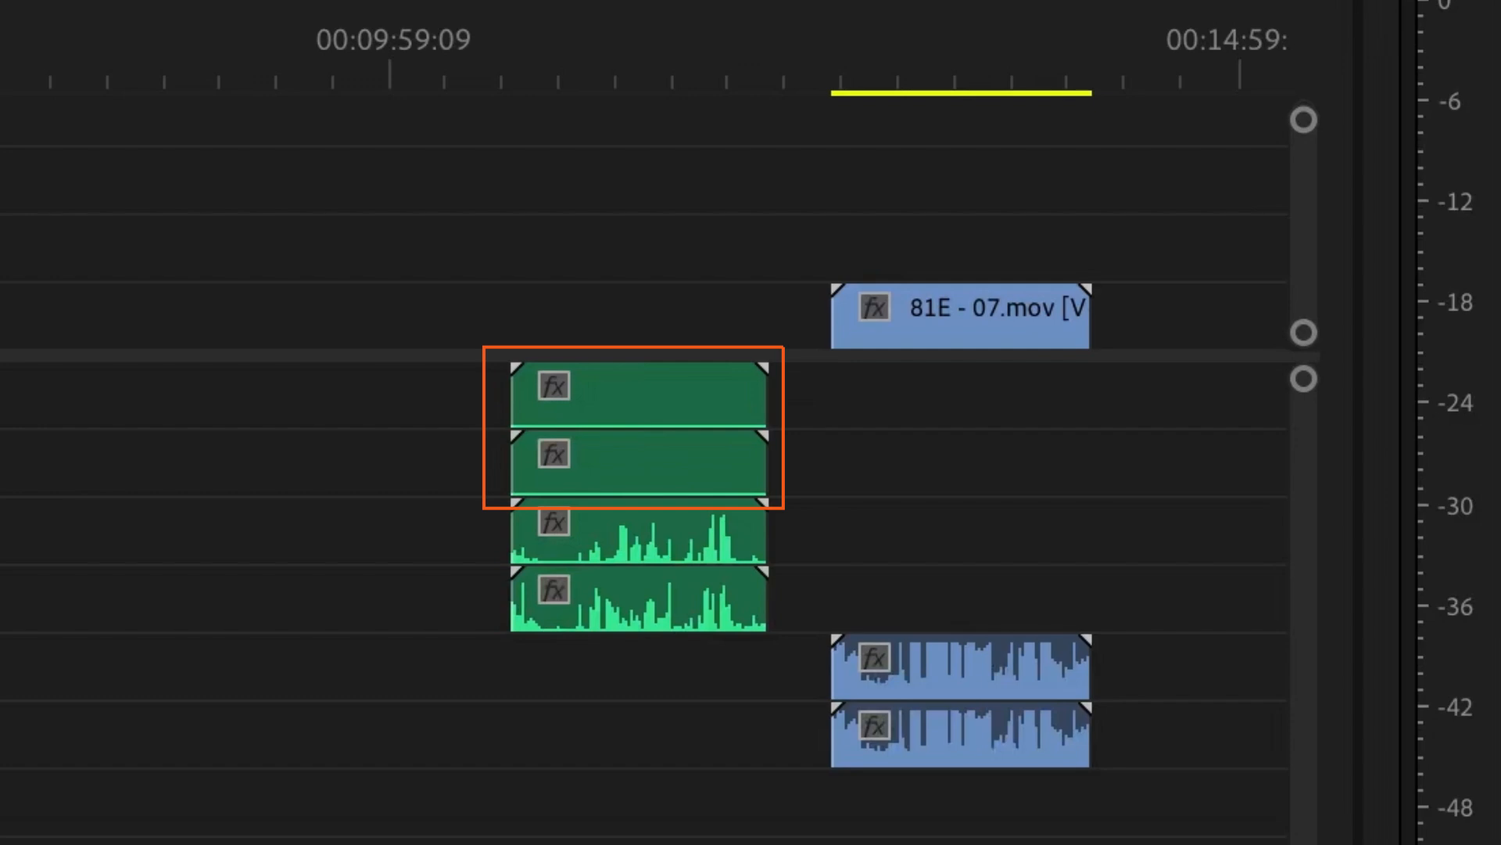
Create an 81E - 07.mov multicam synced on Mix Down audio and open it
{"action": "left_click", "coordinate": [632, 593]}
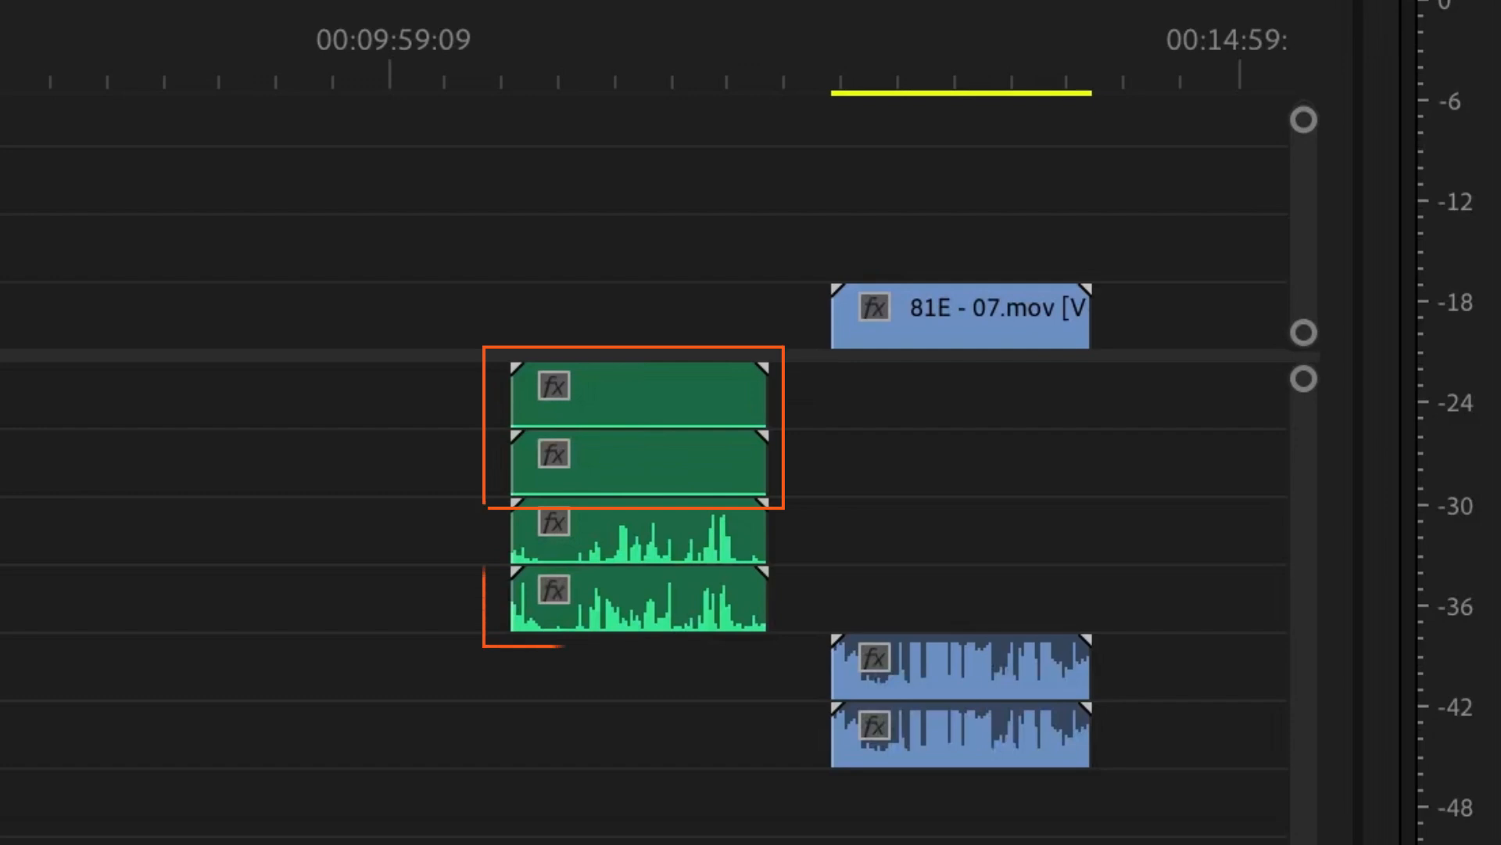
{"action": "left_click", "coordinate": [631, 564]}
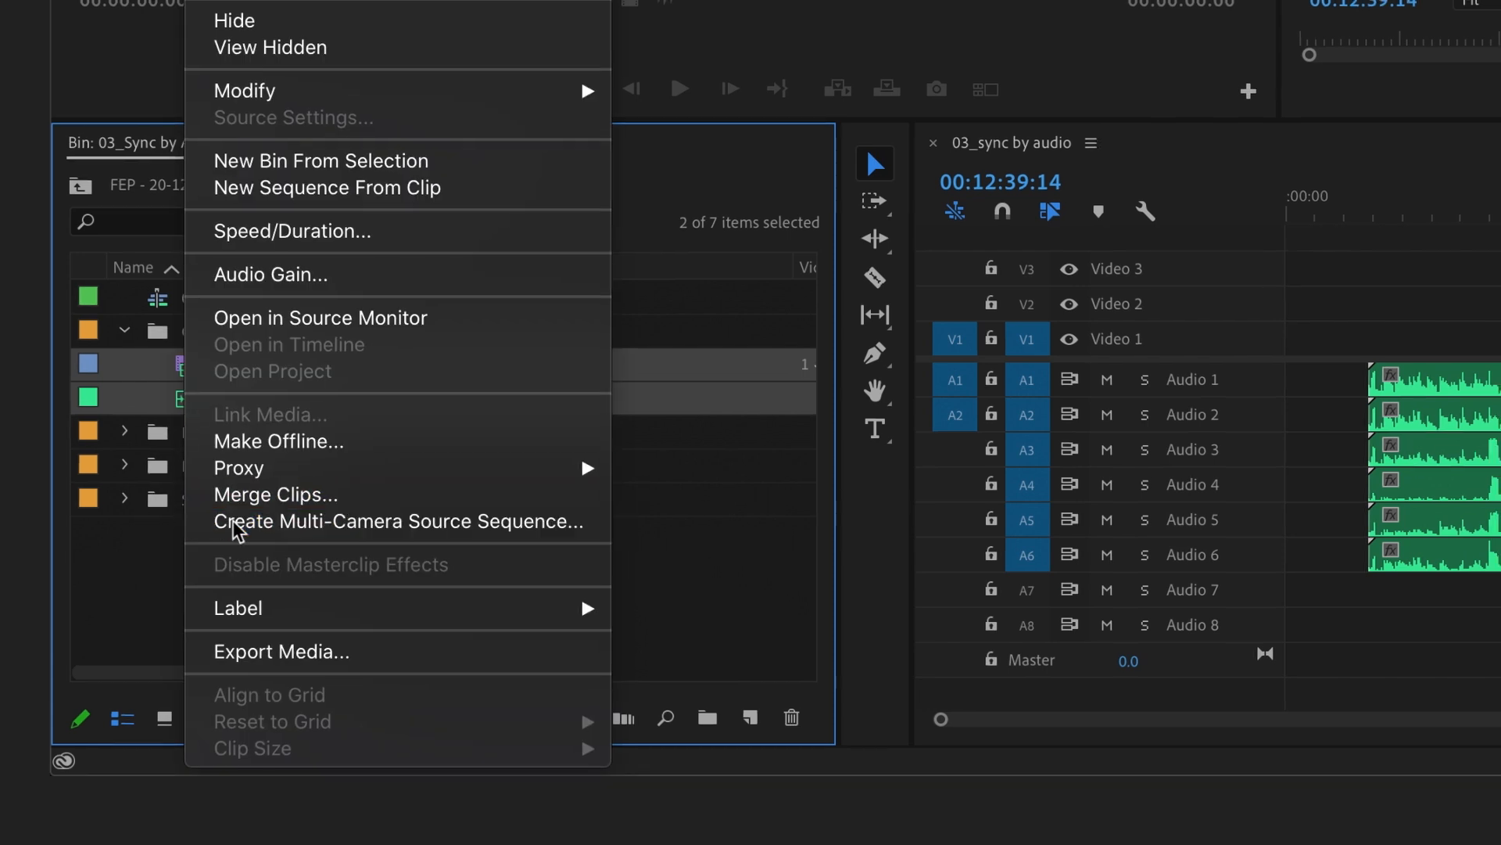
{"action": "left_click", "coordinate": [398, 521]}
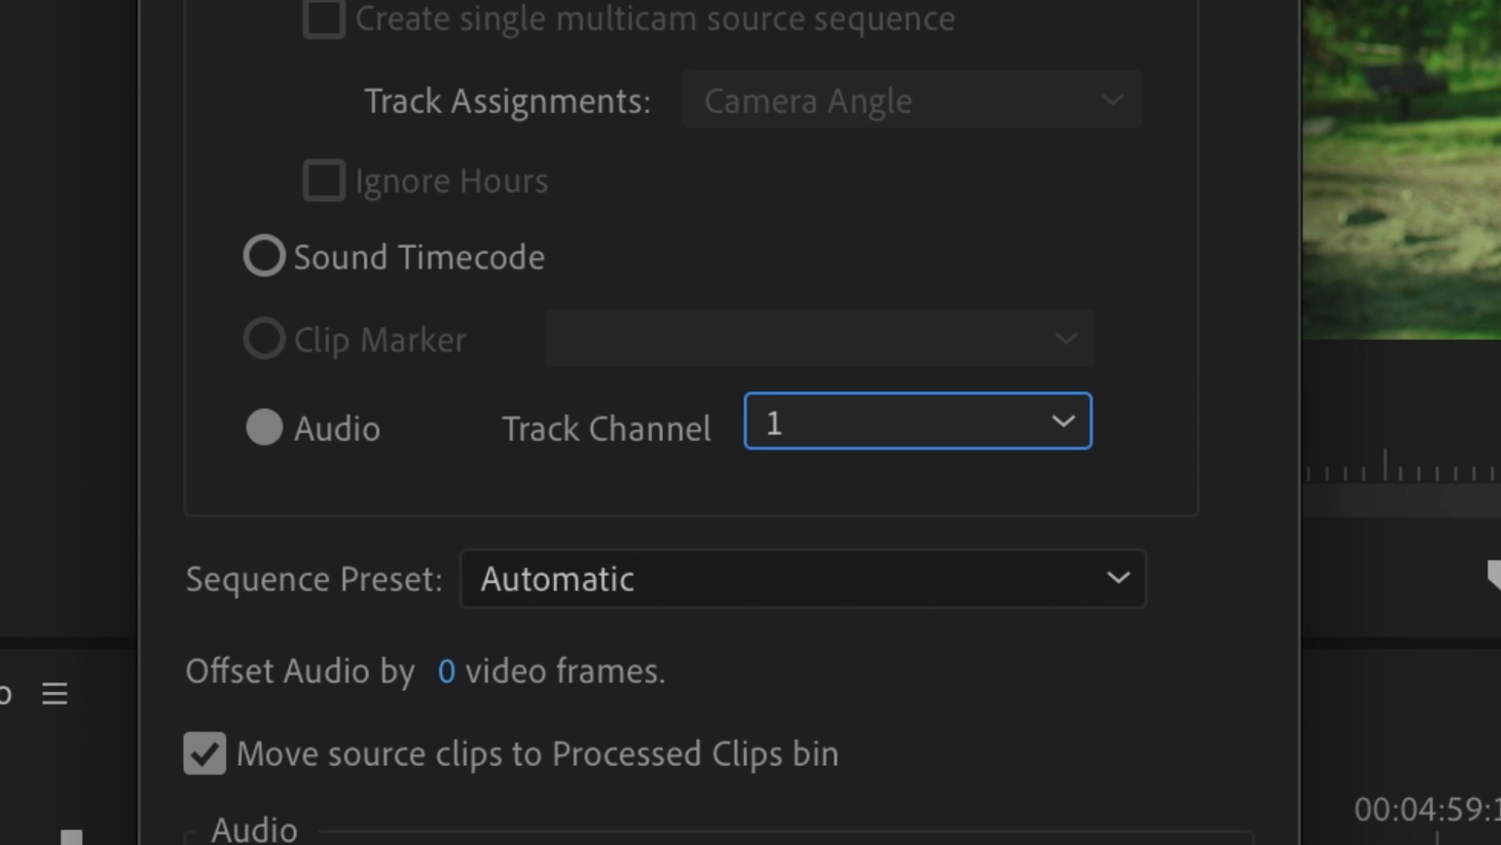
{"action": "left_click", "coordinate": [916, 421]}
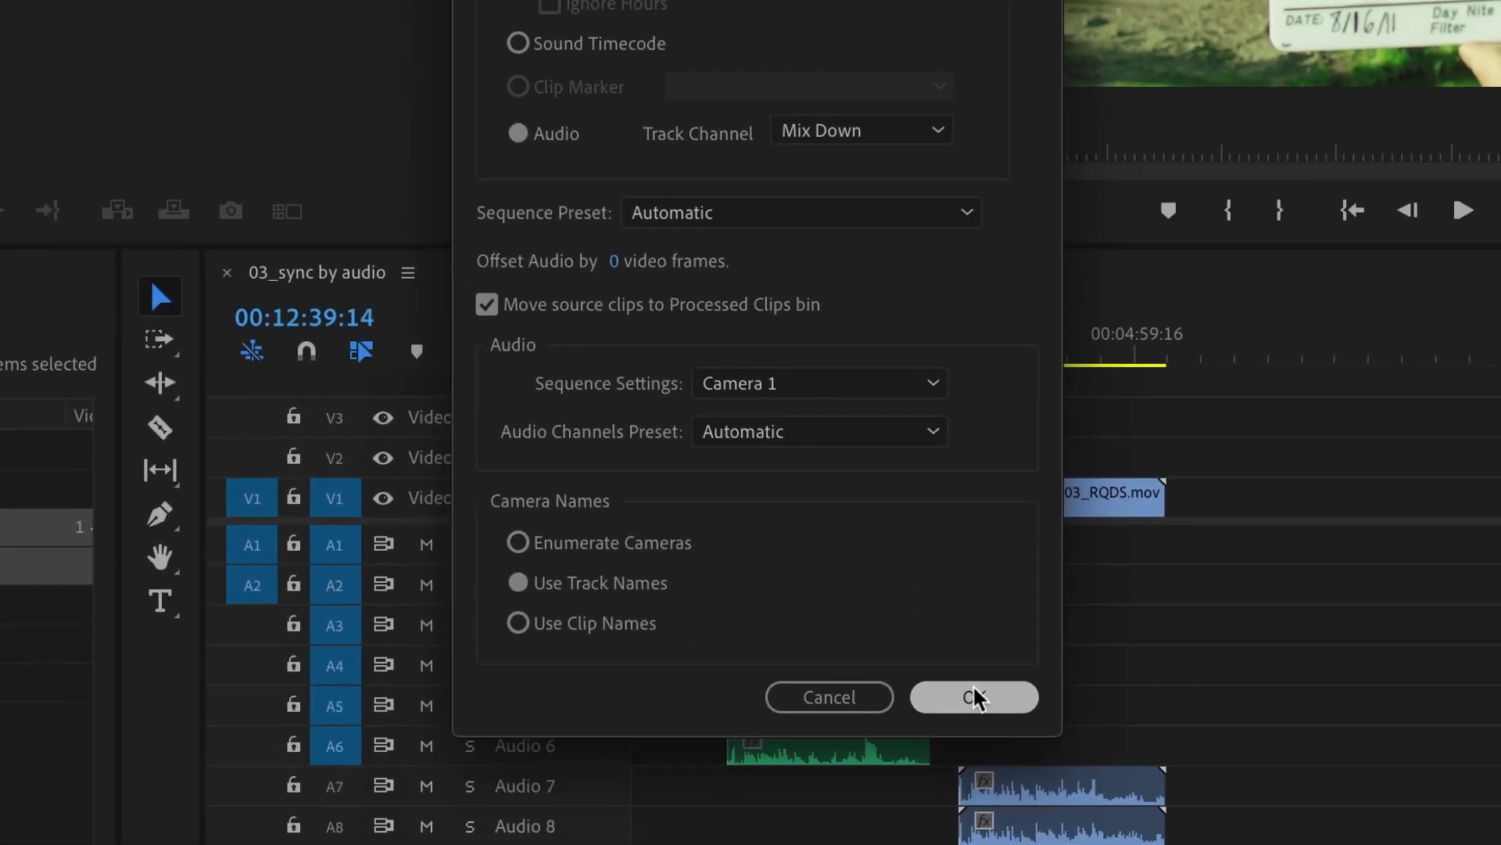
{"action": "left_click", "coordinate": [973, 696]}
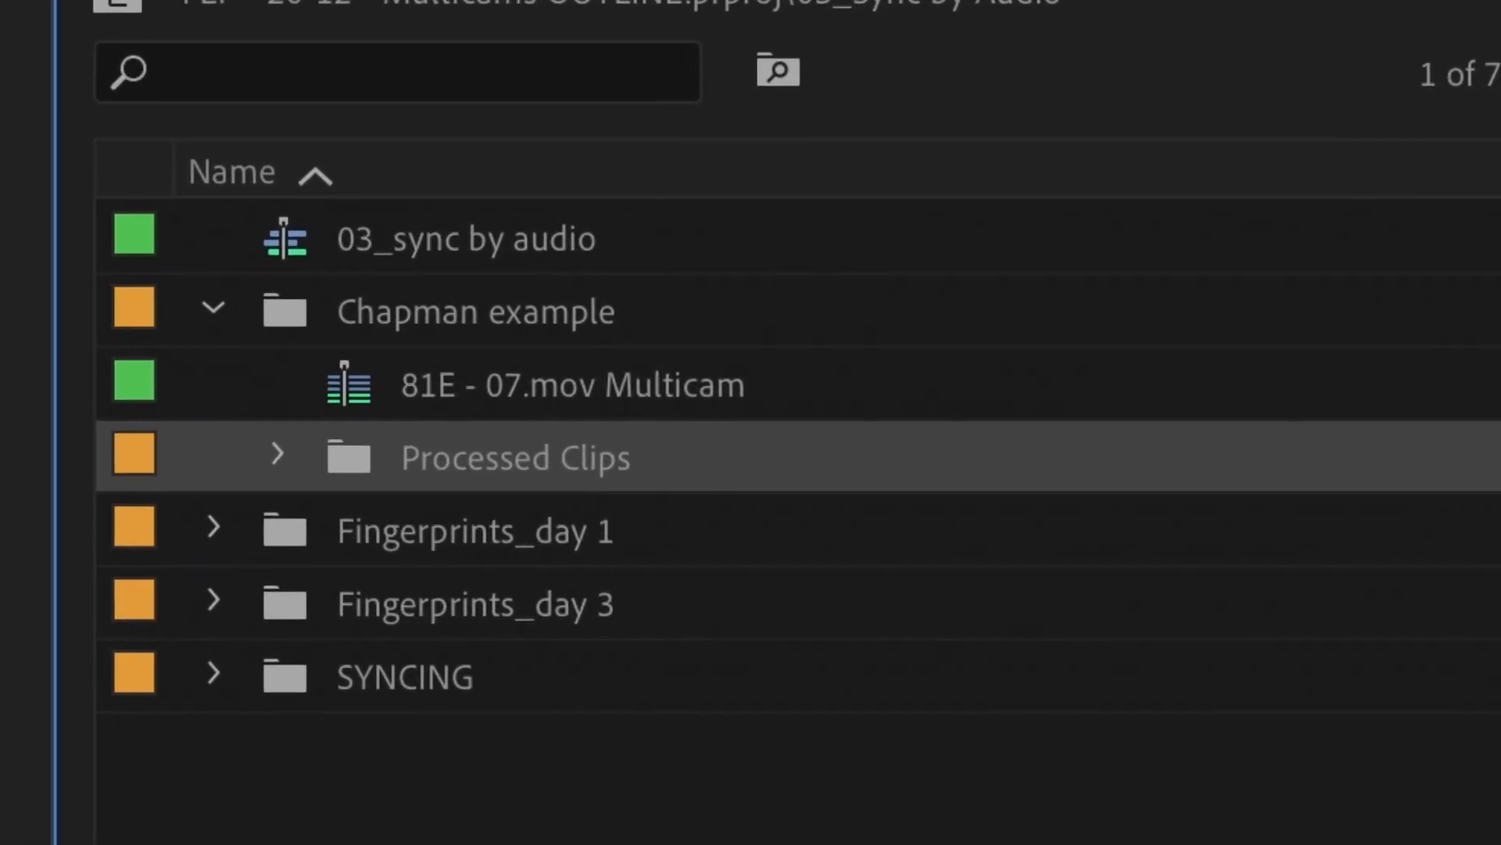
{"action": "left_click", "coordinate": [570, 383]}
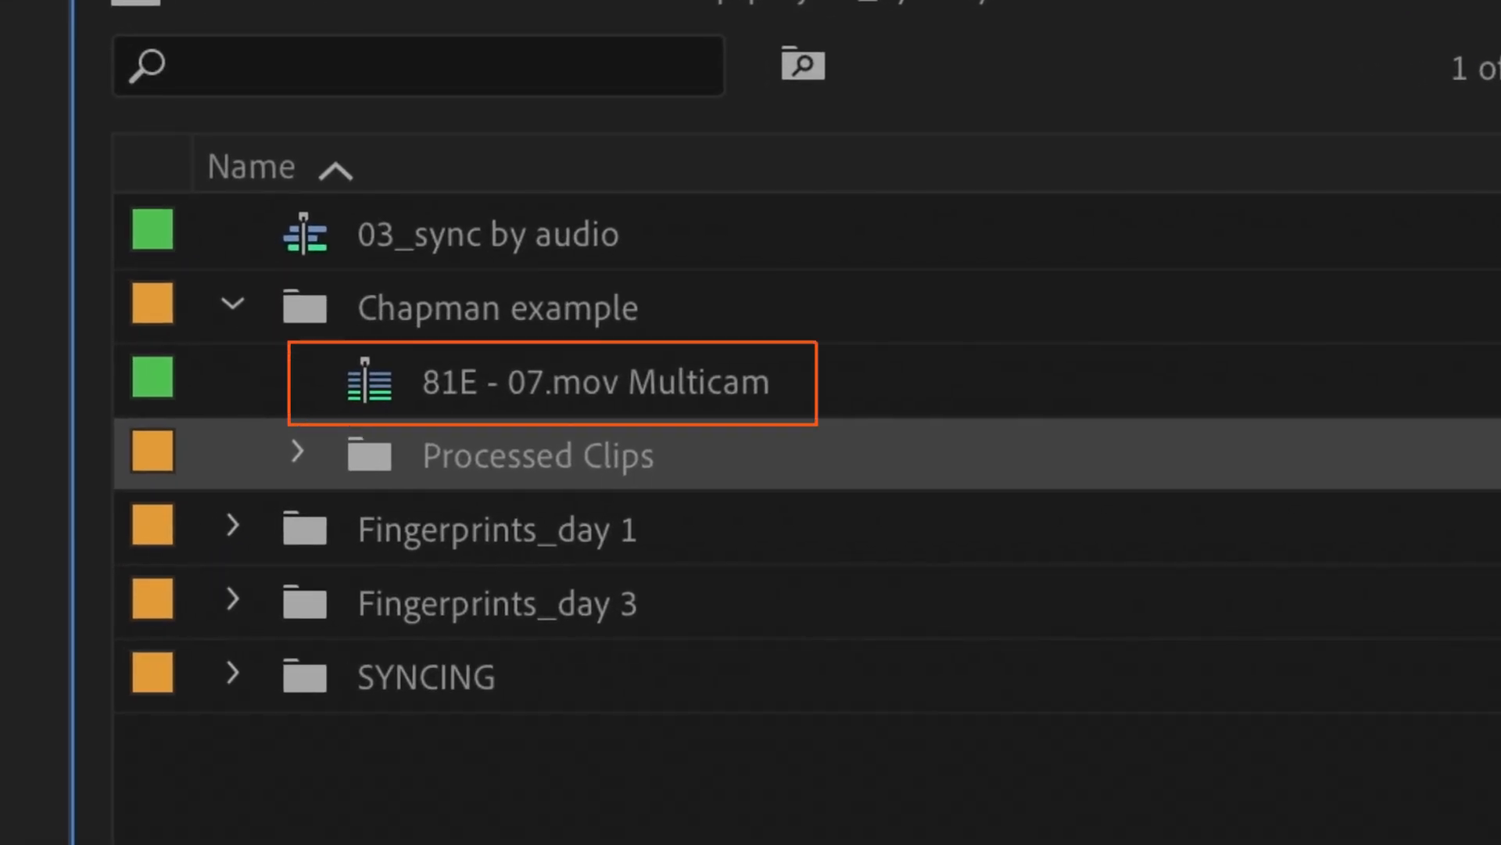
{"action": "double_click", "coordinate": [546, 381]}
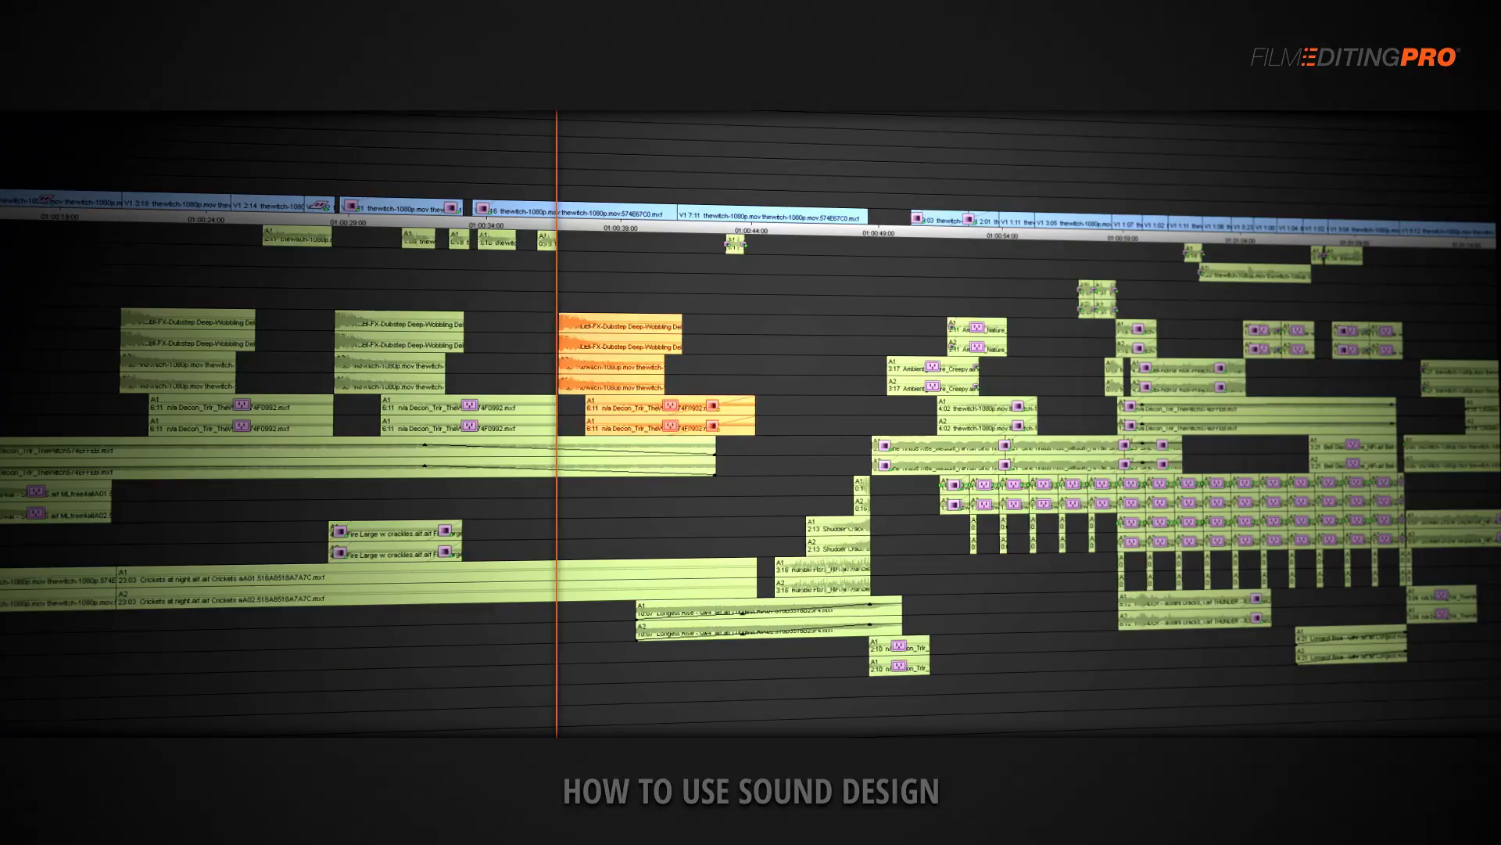
Scroll the free training page down to the Free 3-Part Training Courses section
{"action": "scroll", "scroll_direction": "right", "scroll_amount": 3}
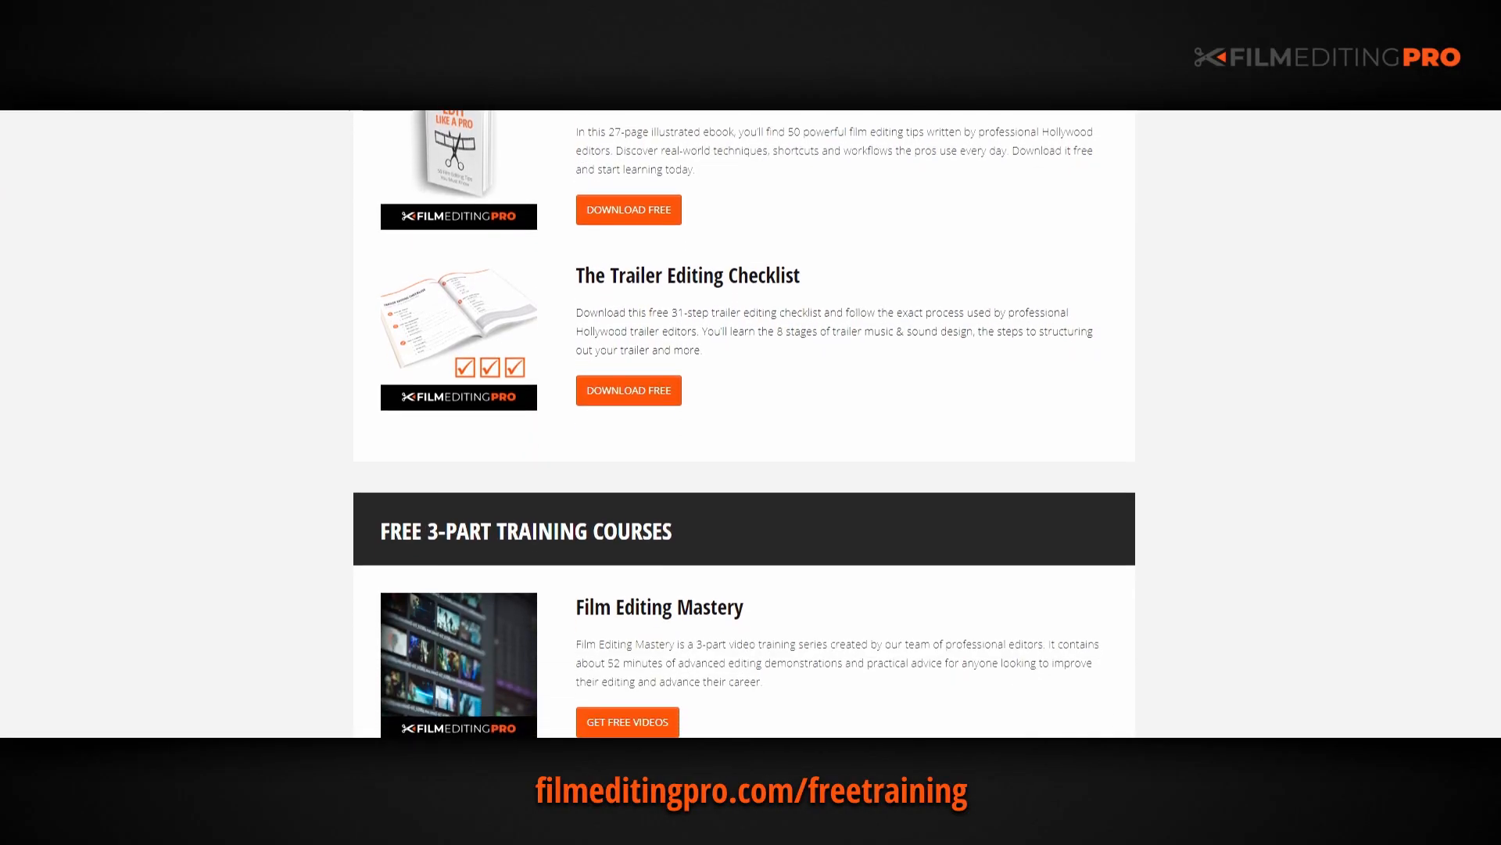
{"action": "scroll", "scroll_direction": "down", "scroll_amount": 3}
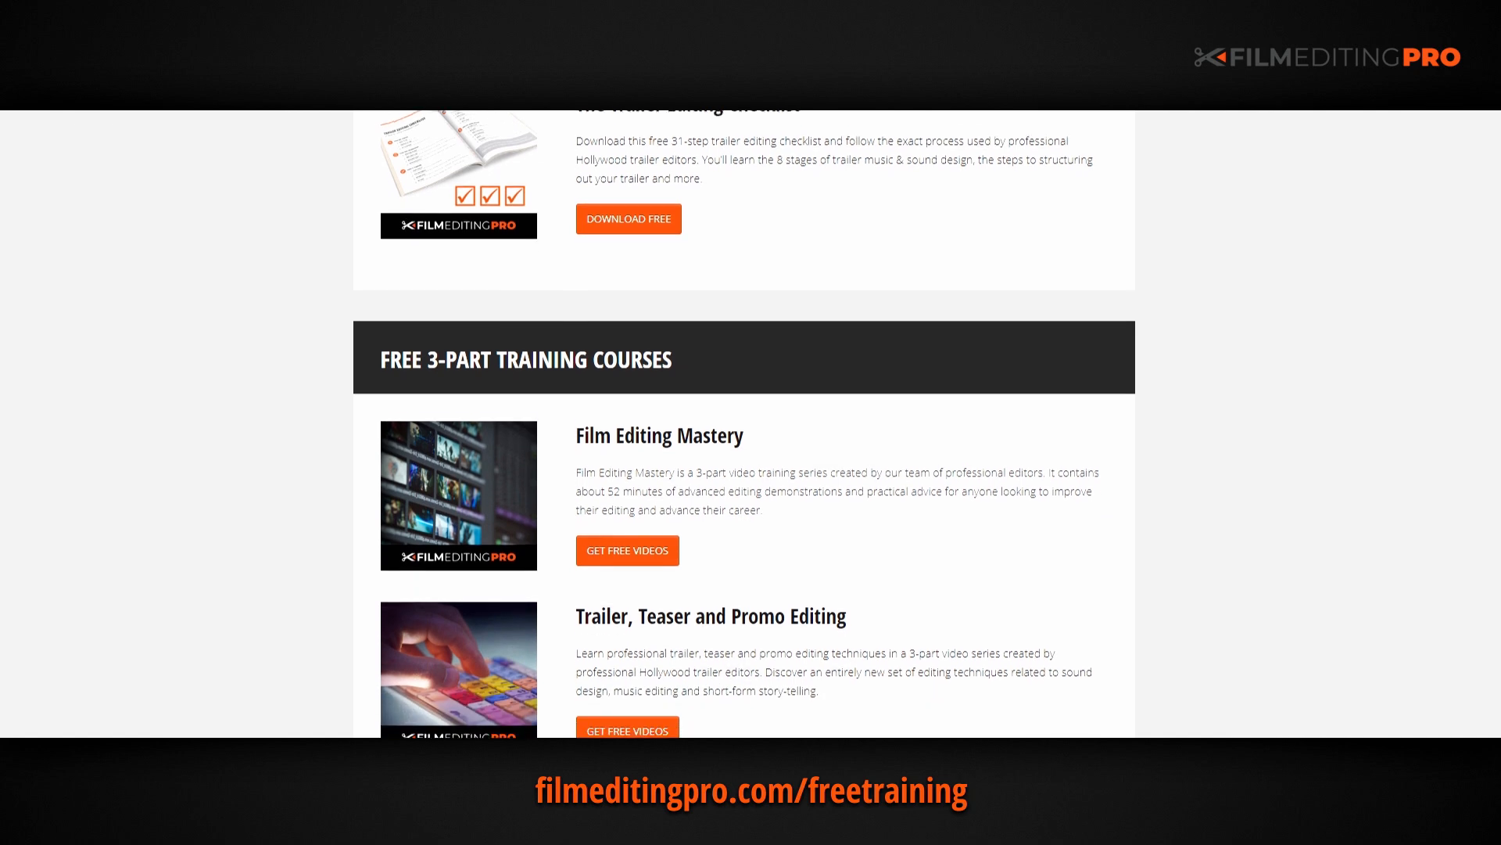